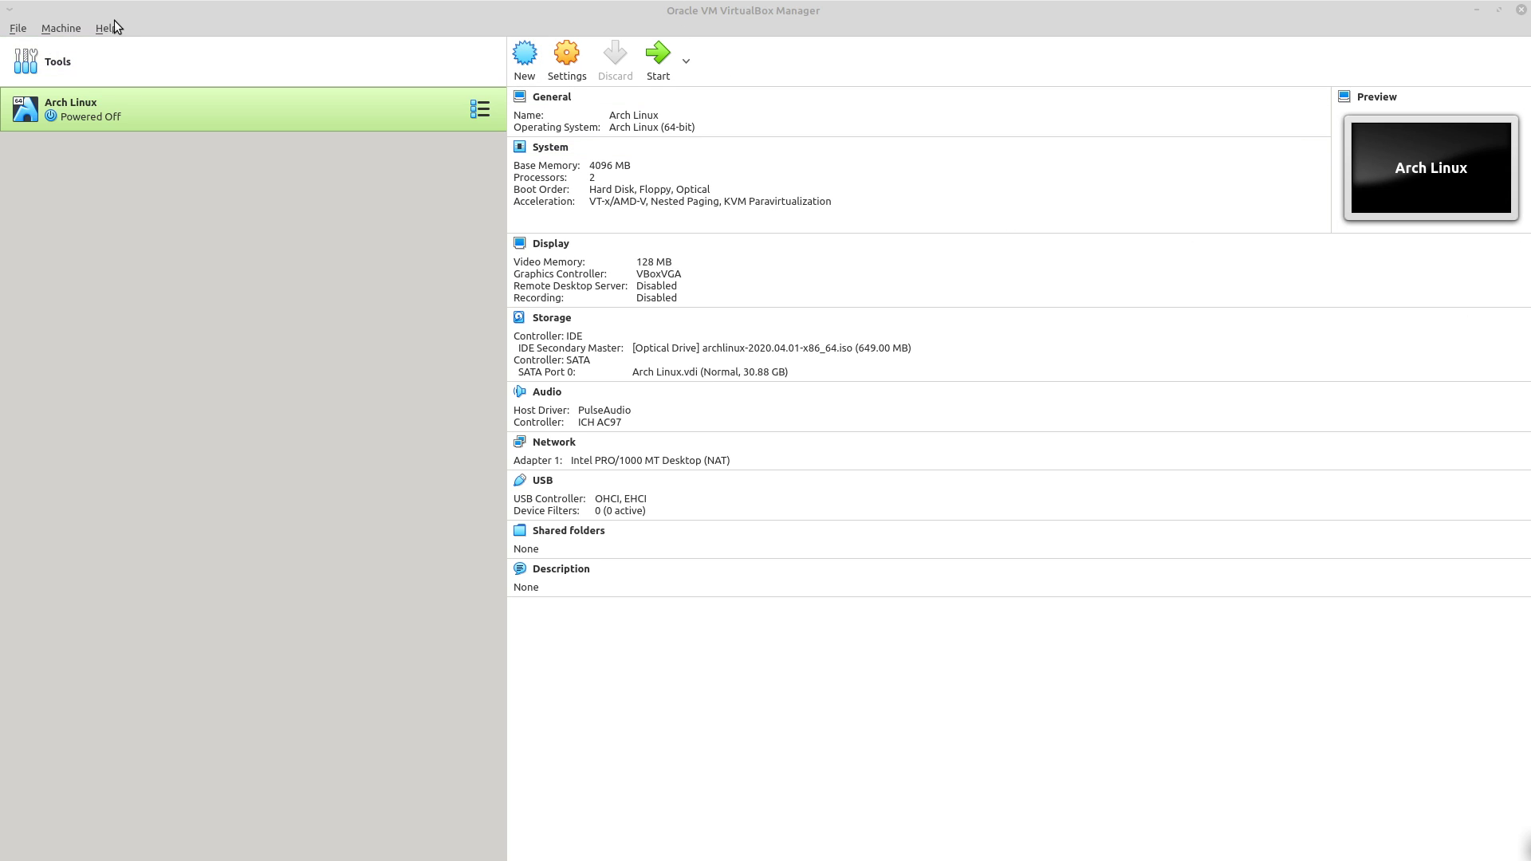
Step: Show the installed VirtualBox version information and close its window
click(106, 27)
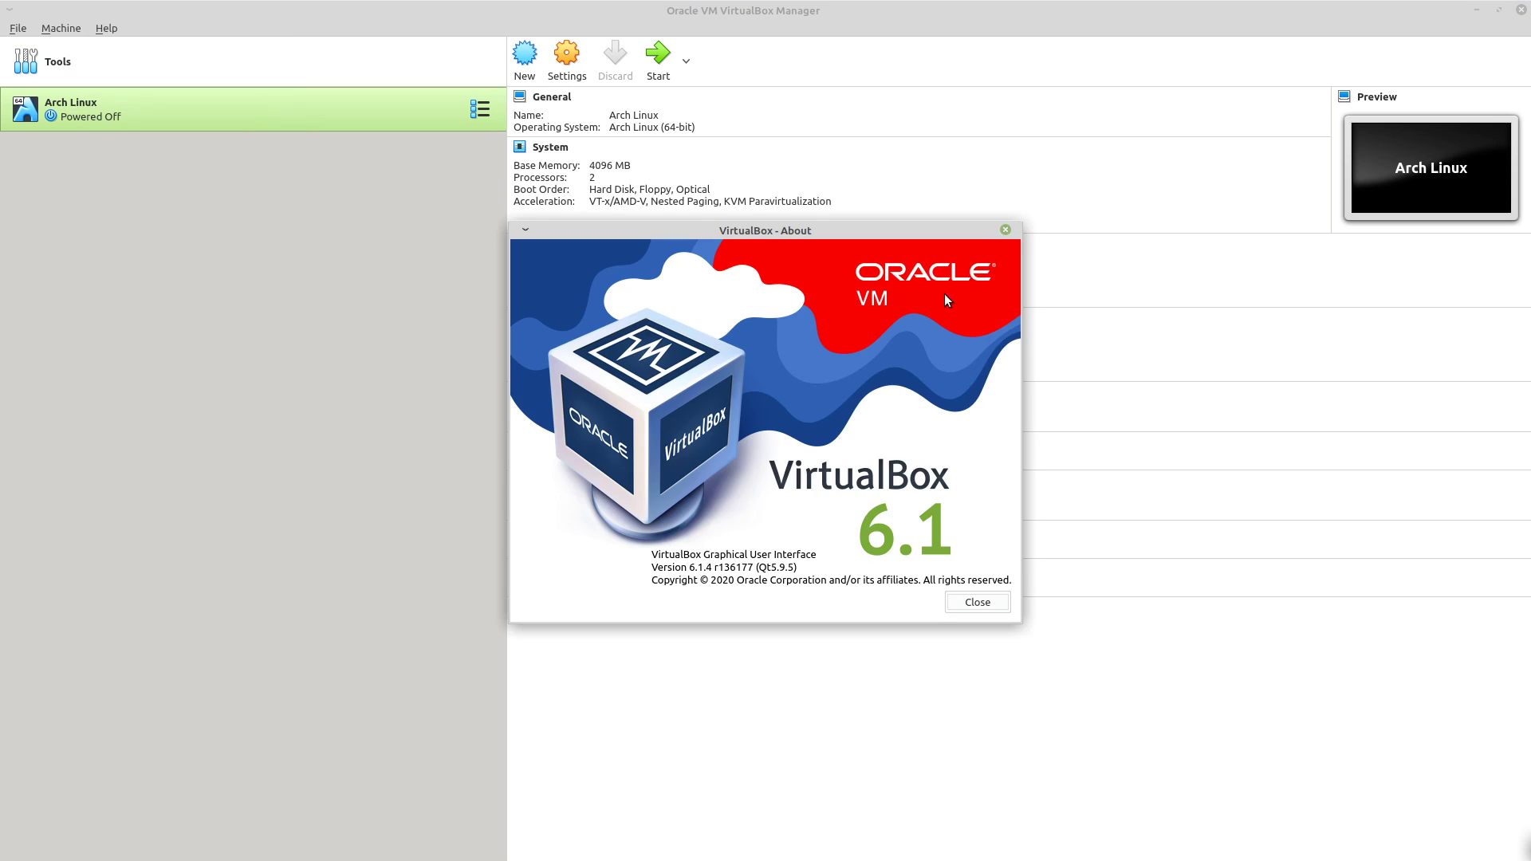
mouse_move(886, 469)
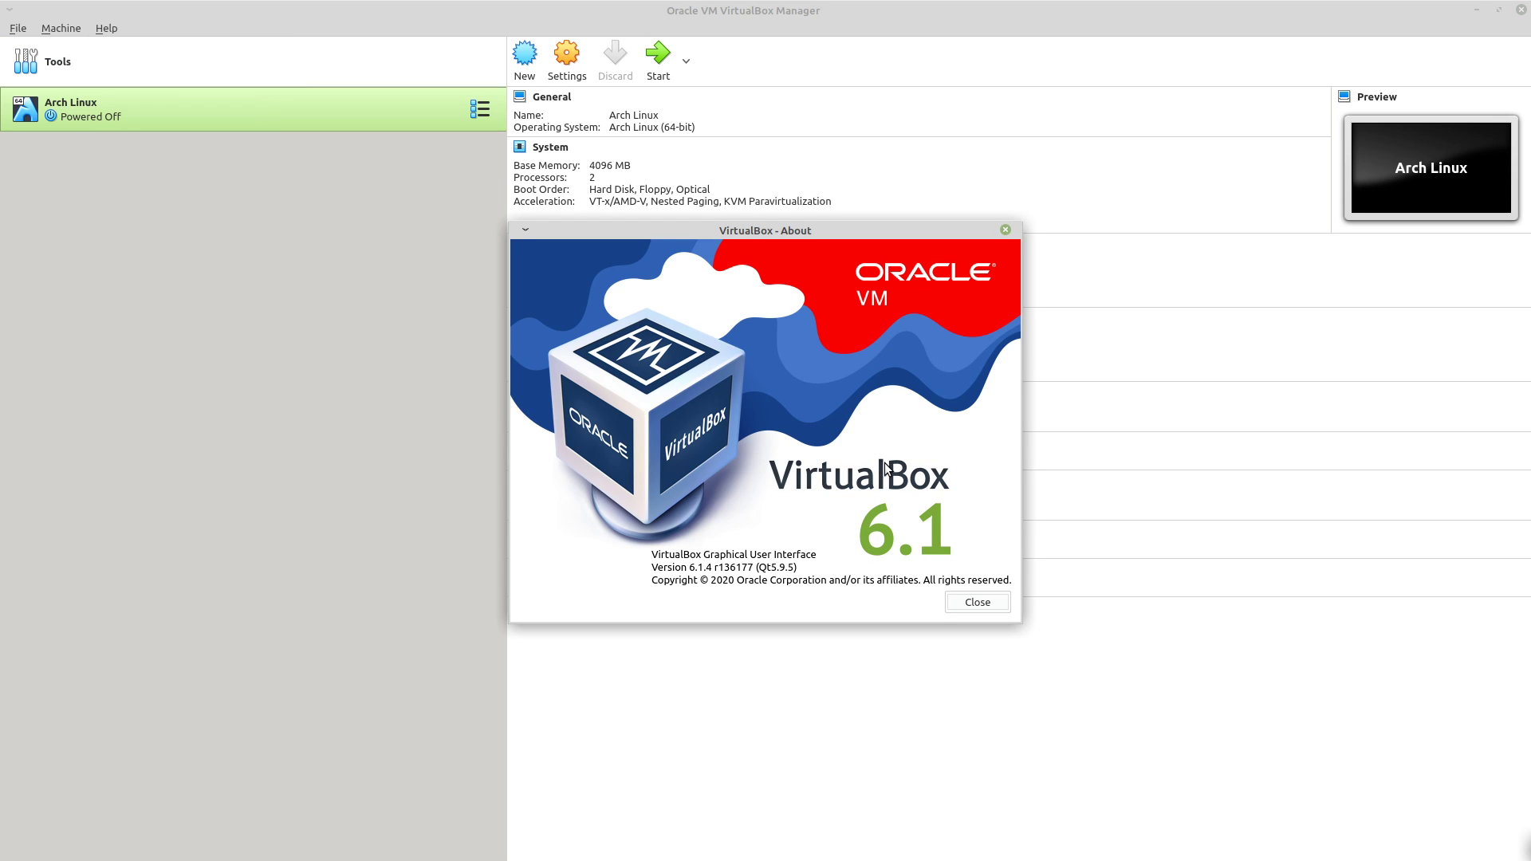
mouse_move(919, 432)
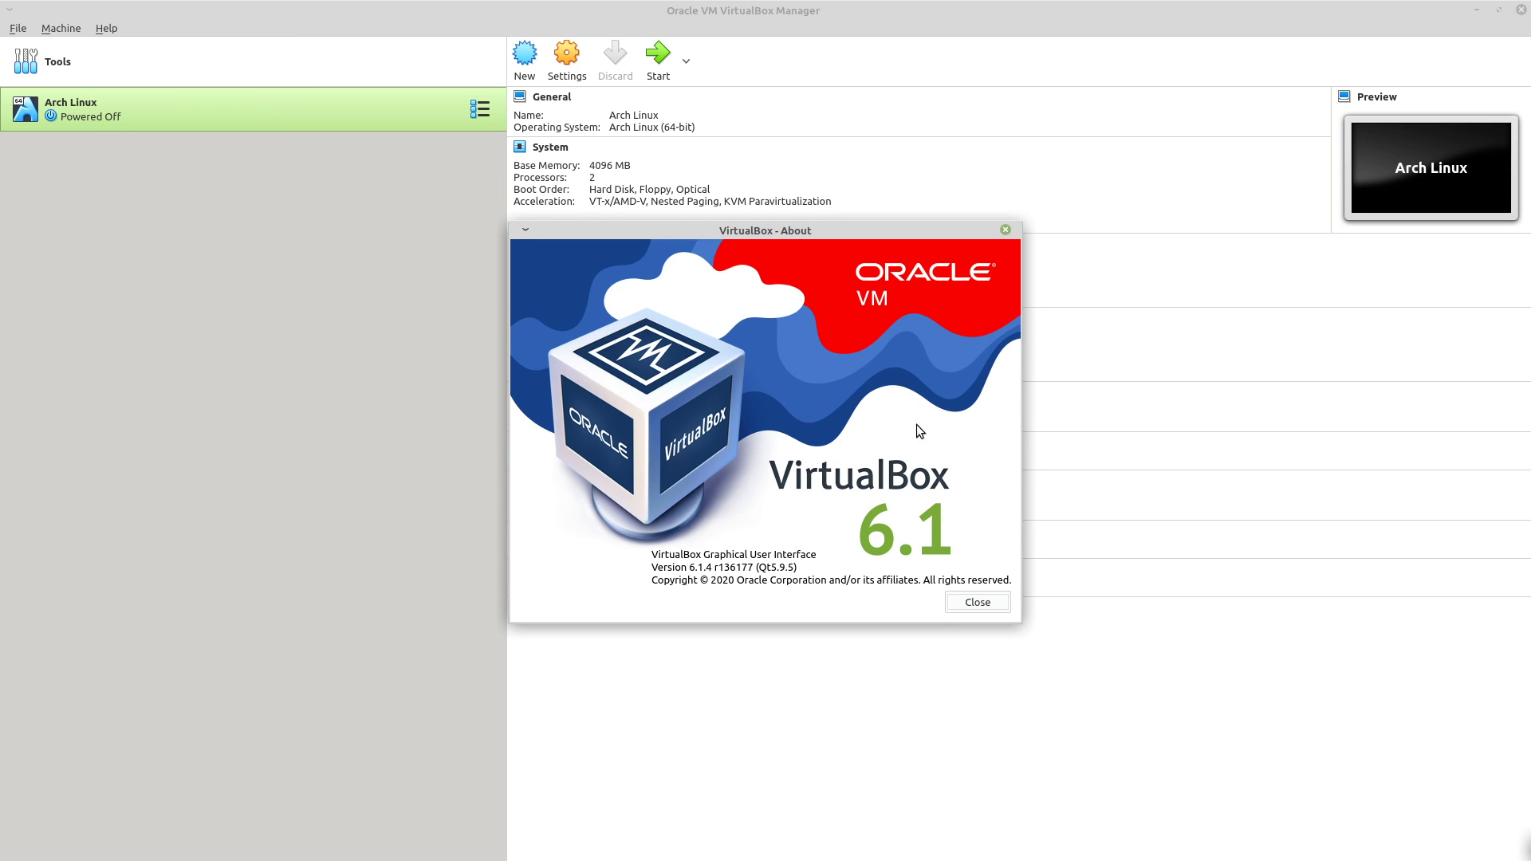
mouse_move(1019, 241)
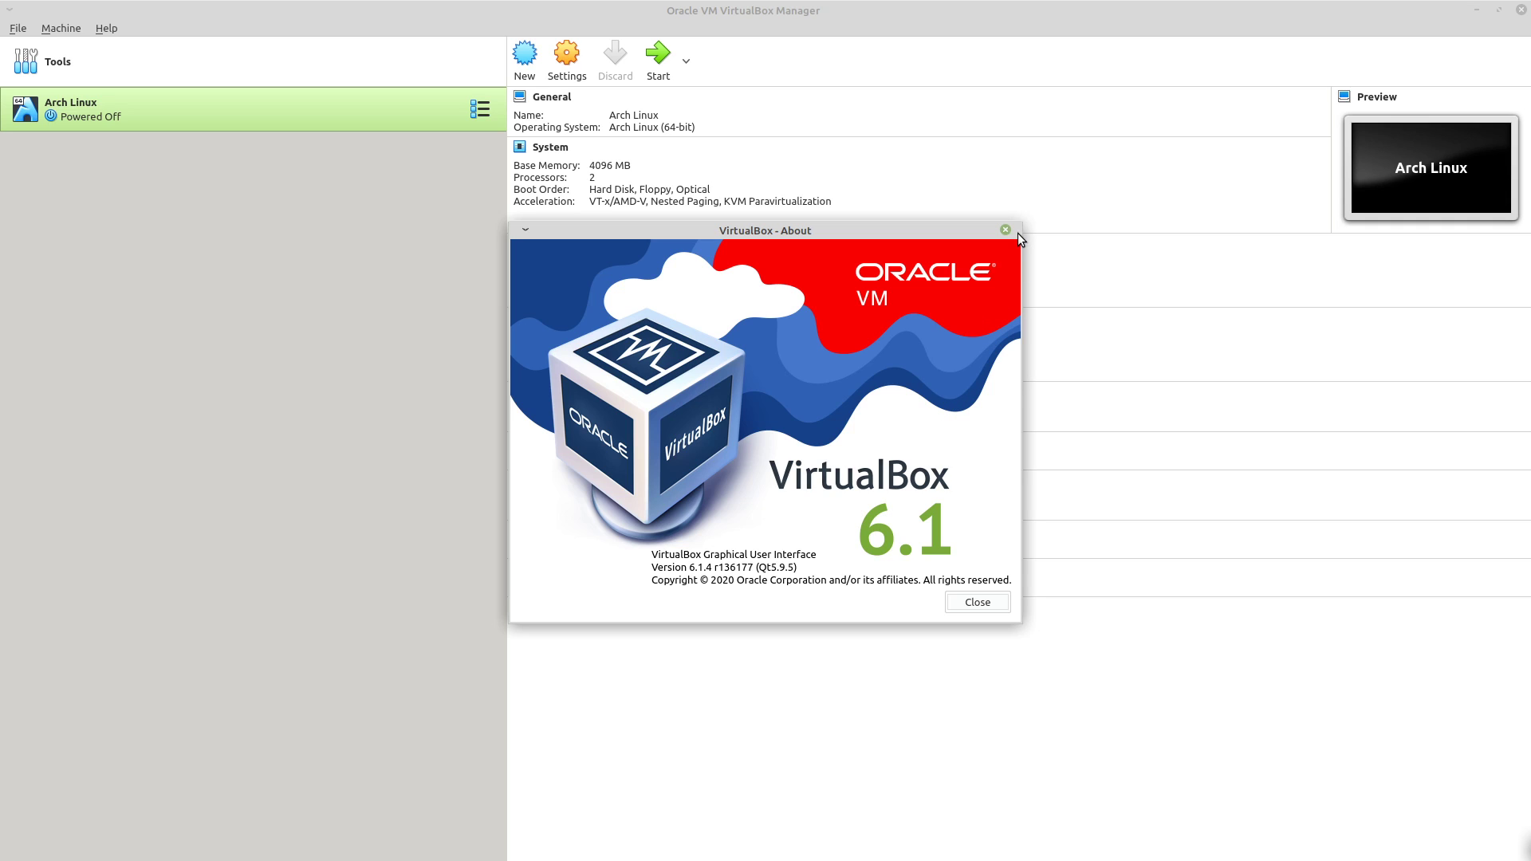
click(1003, 230)
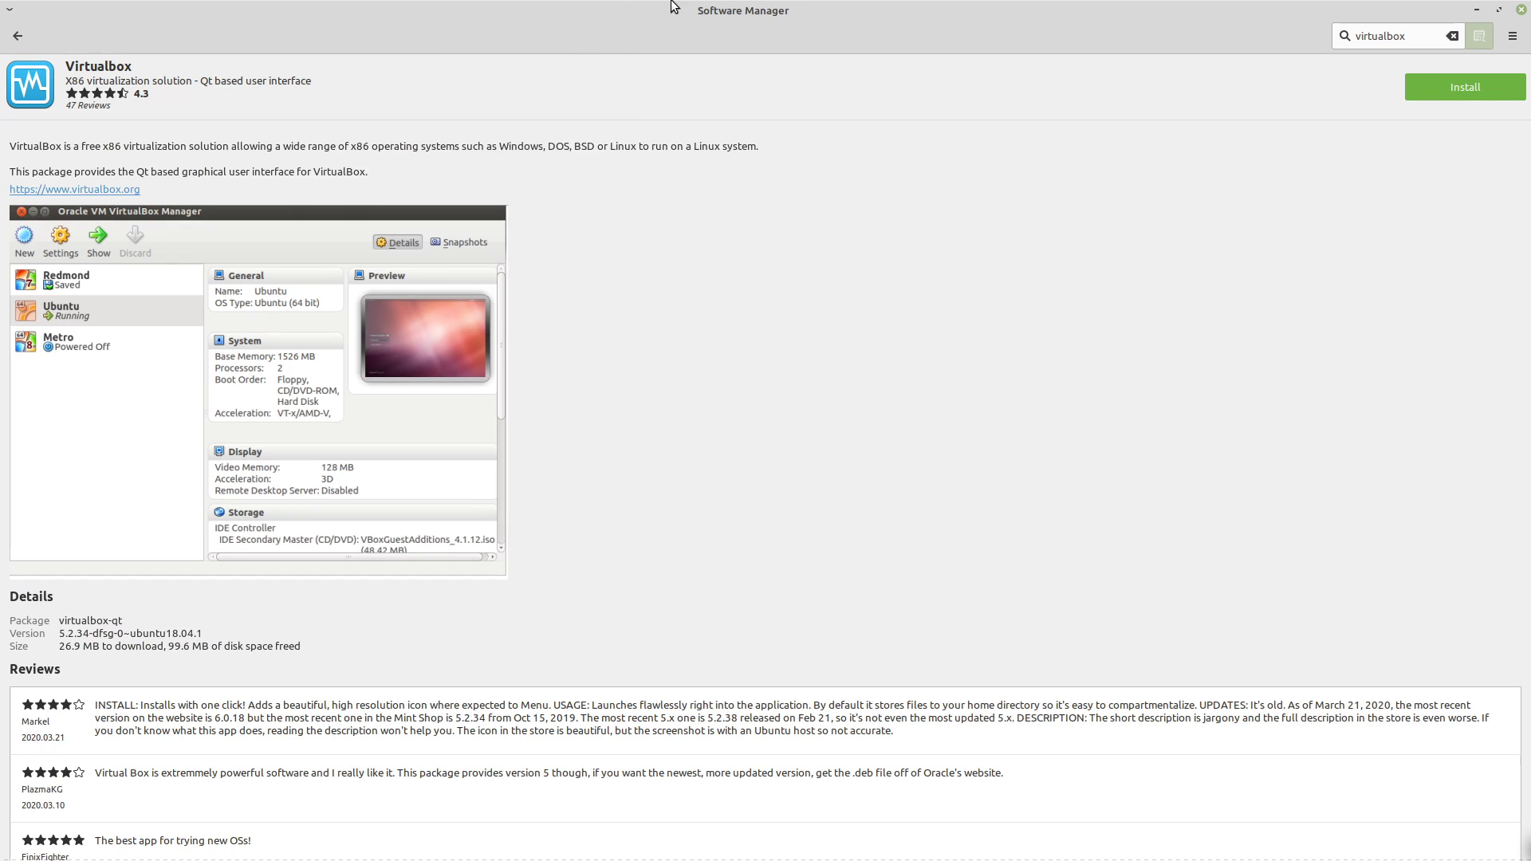
mouse_move(114, 80)
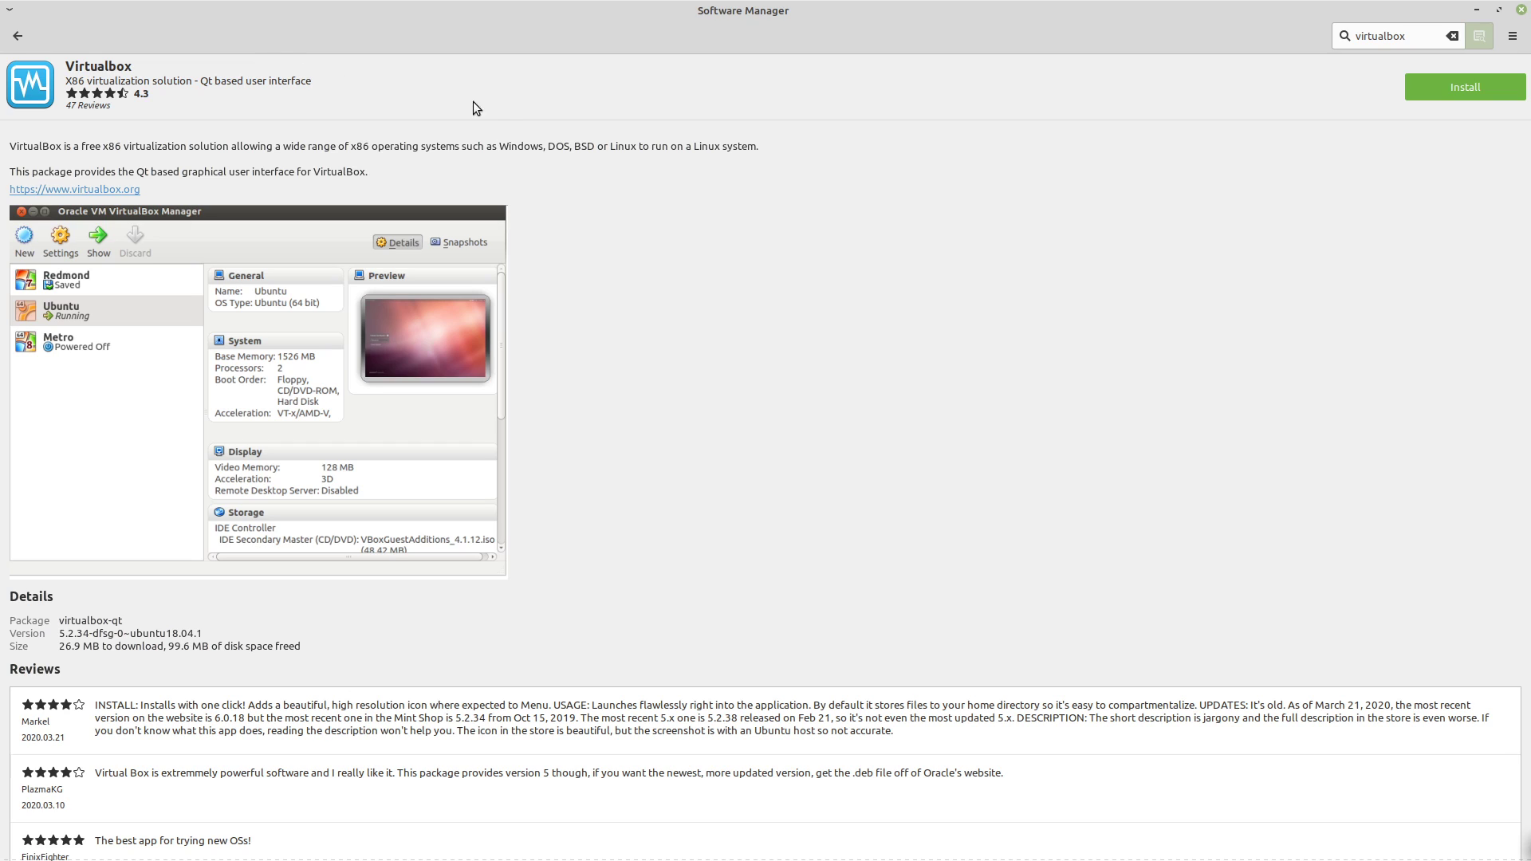
mouse_move(596, 218)
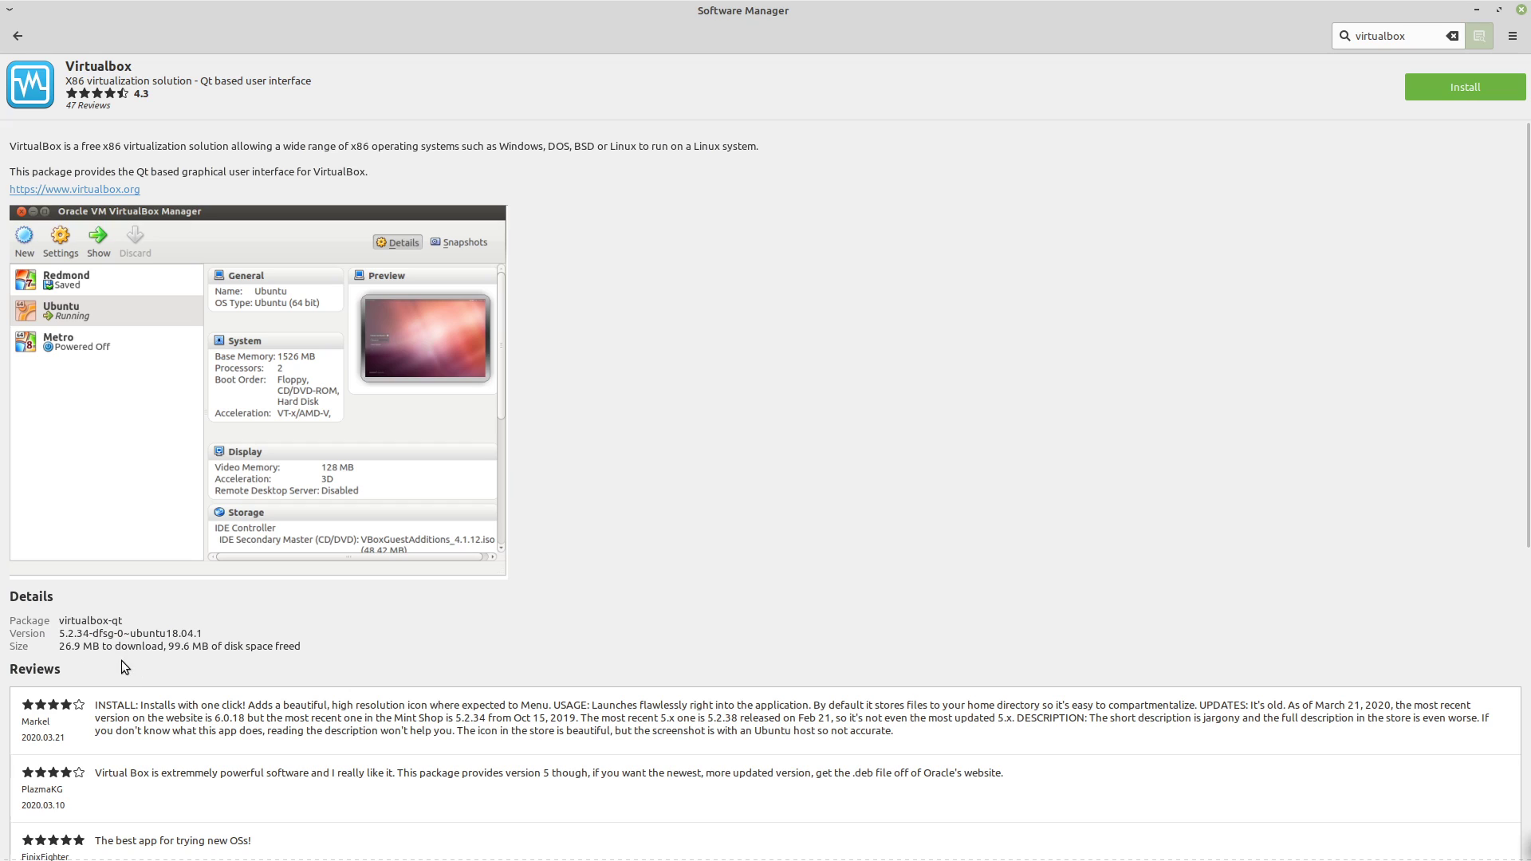
mouse_move(635, 572)
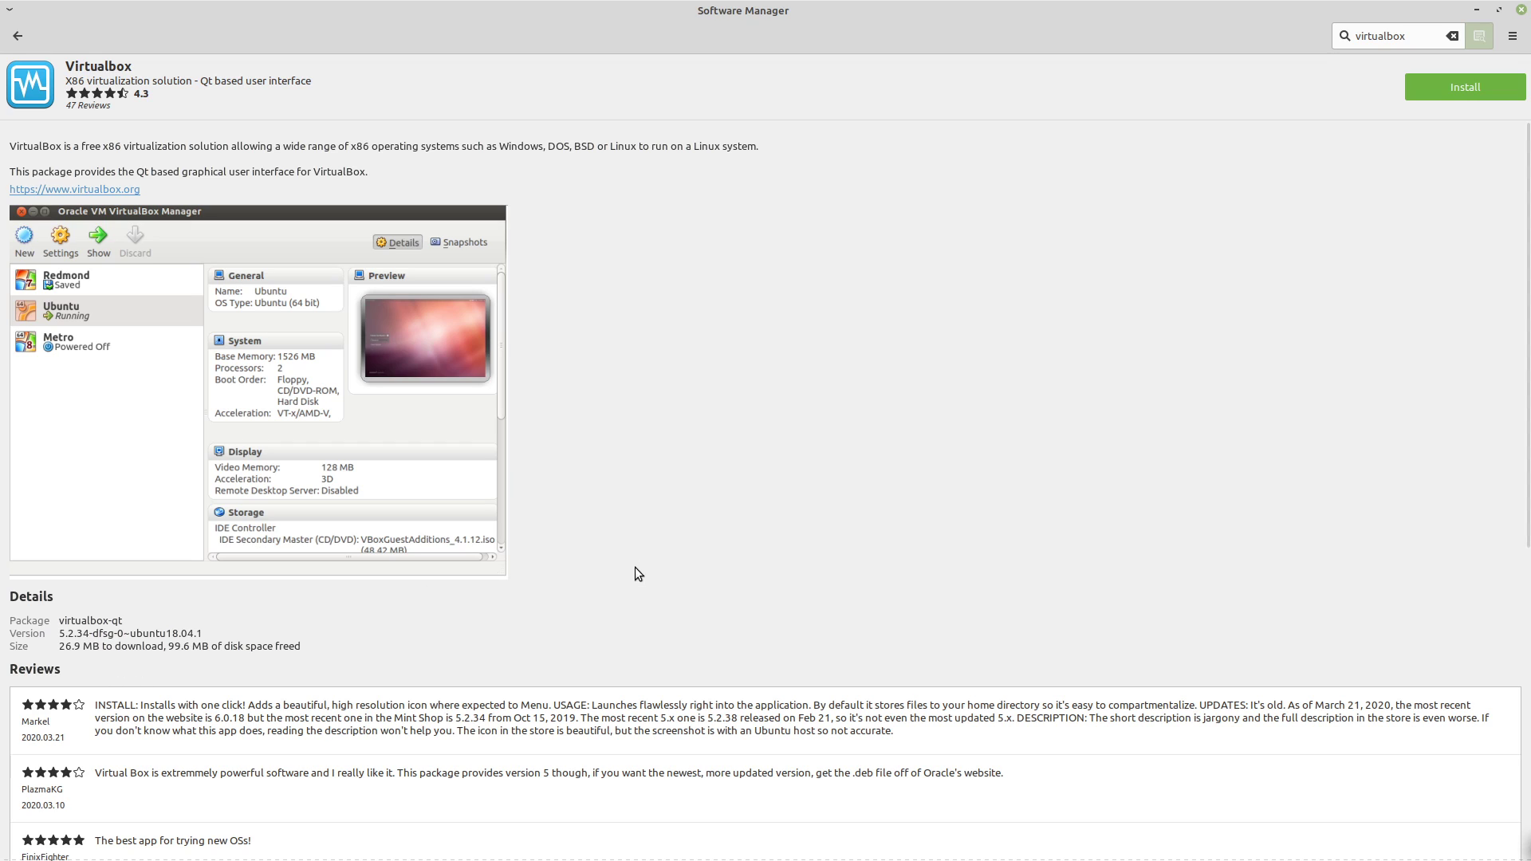
mouse_move(690, 231)
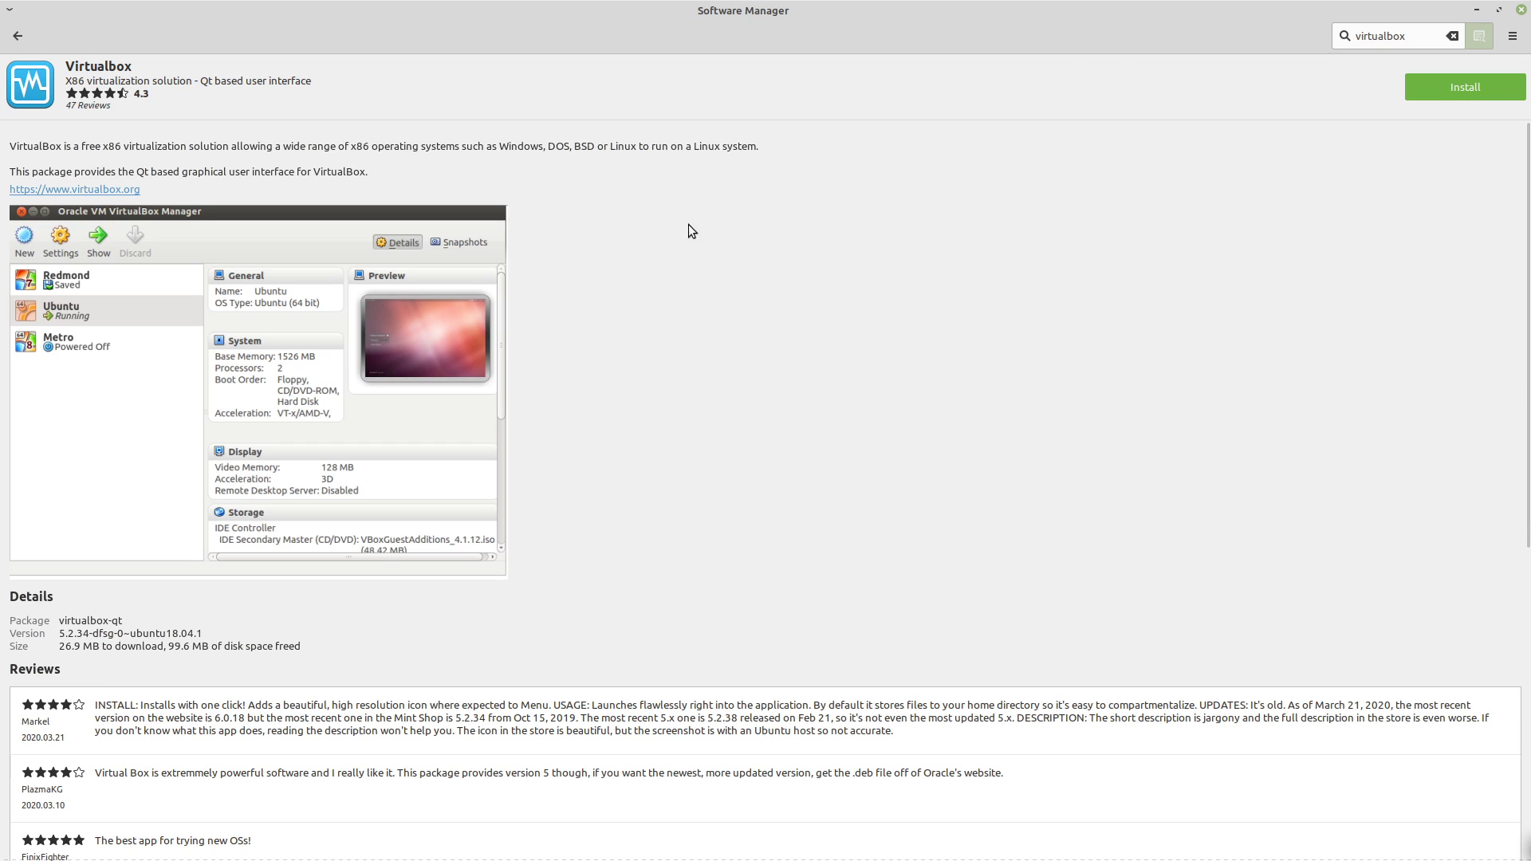
mouse_move(1091, 7)
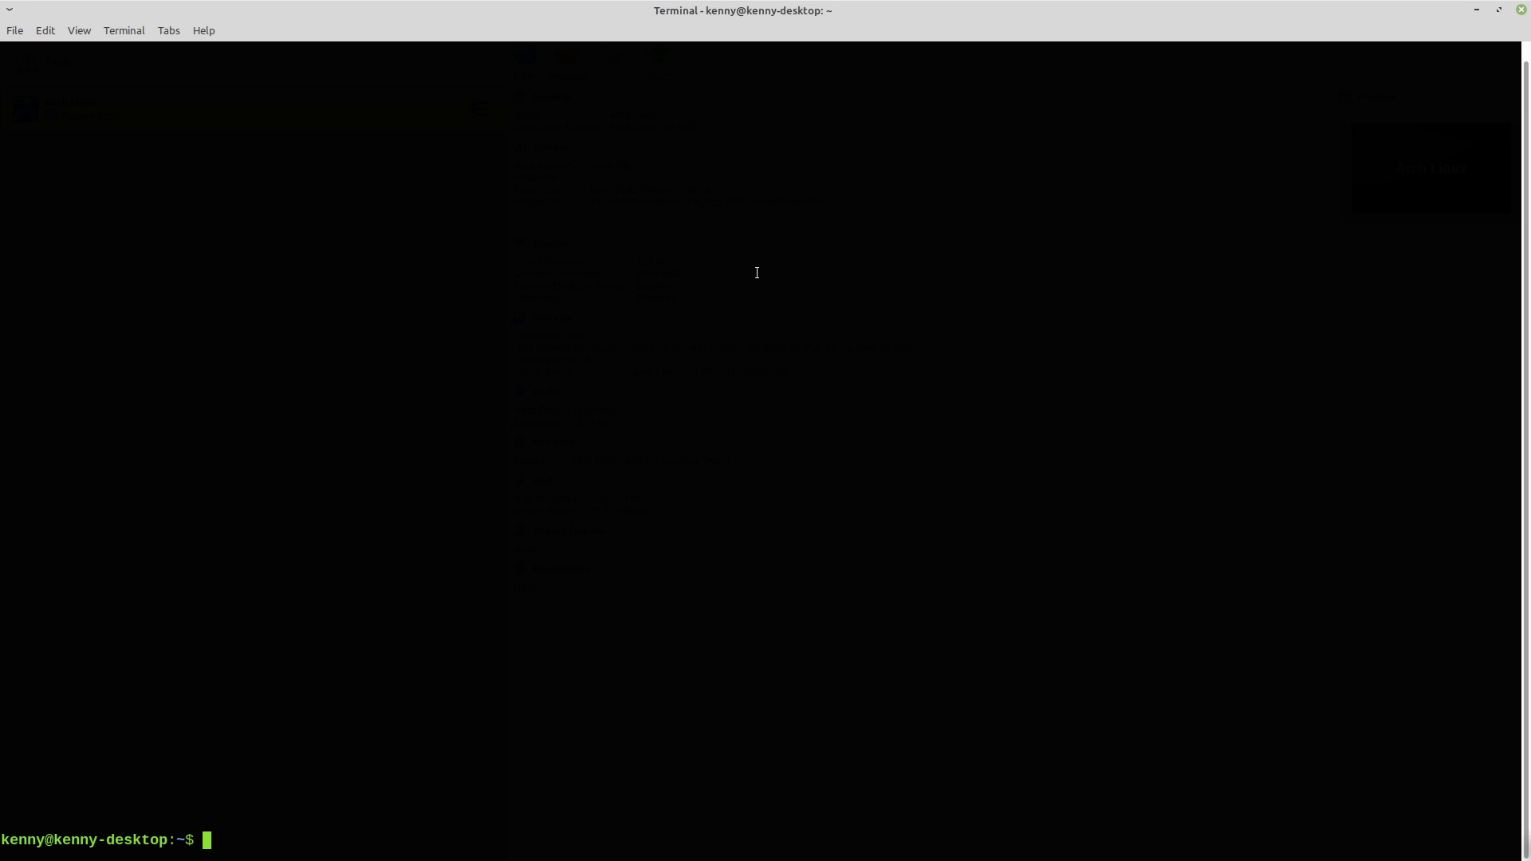
Step: Review /etc/apt/sources.list in vim for the download.virtualbox.org bionic contrib line, then leave the editor
text(v)
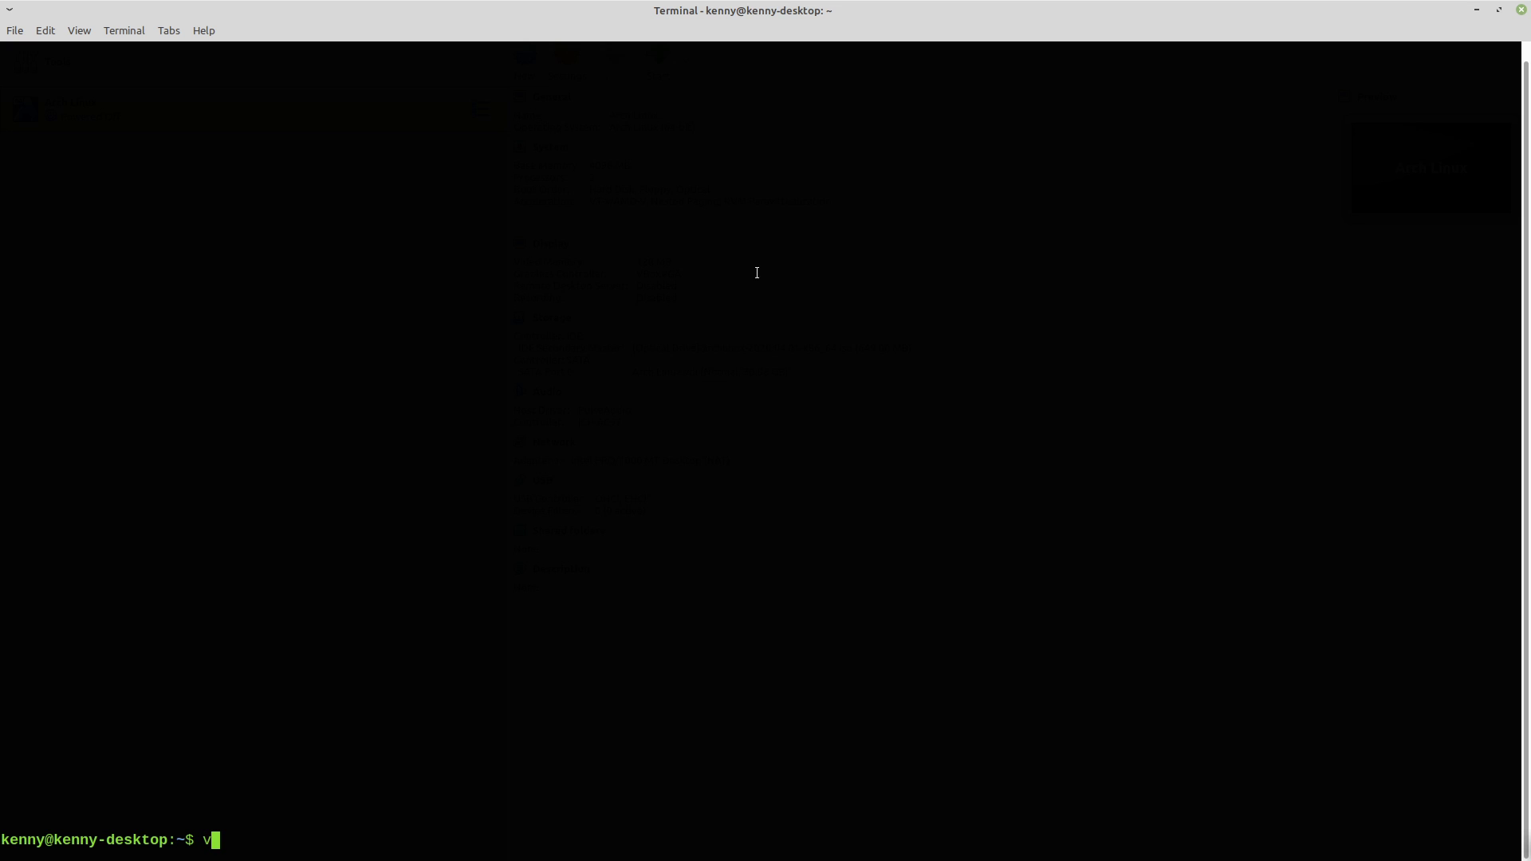
text(im /etc/ap)
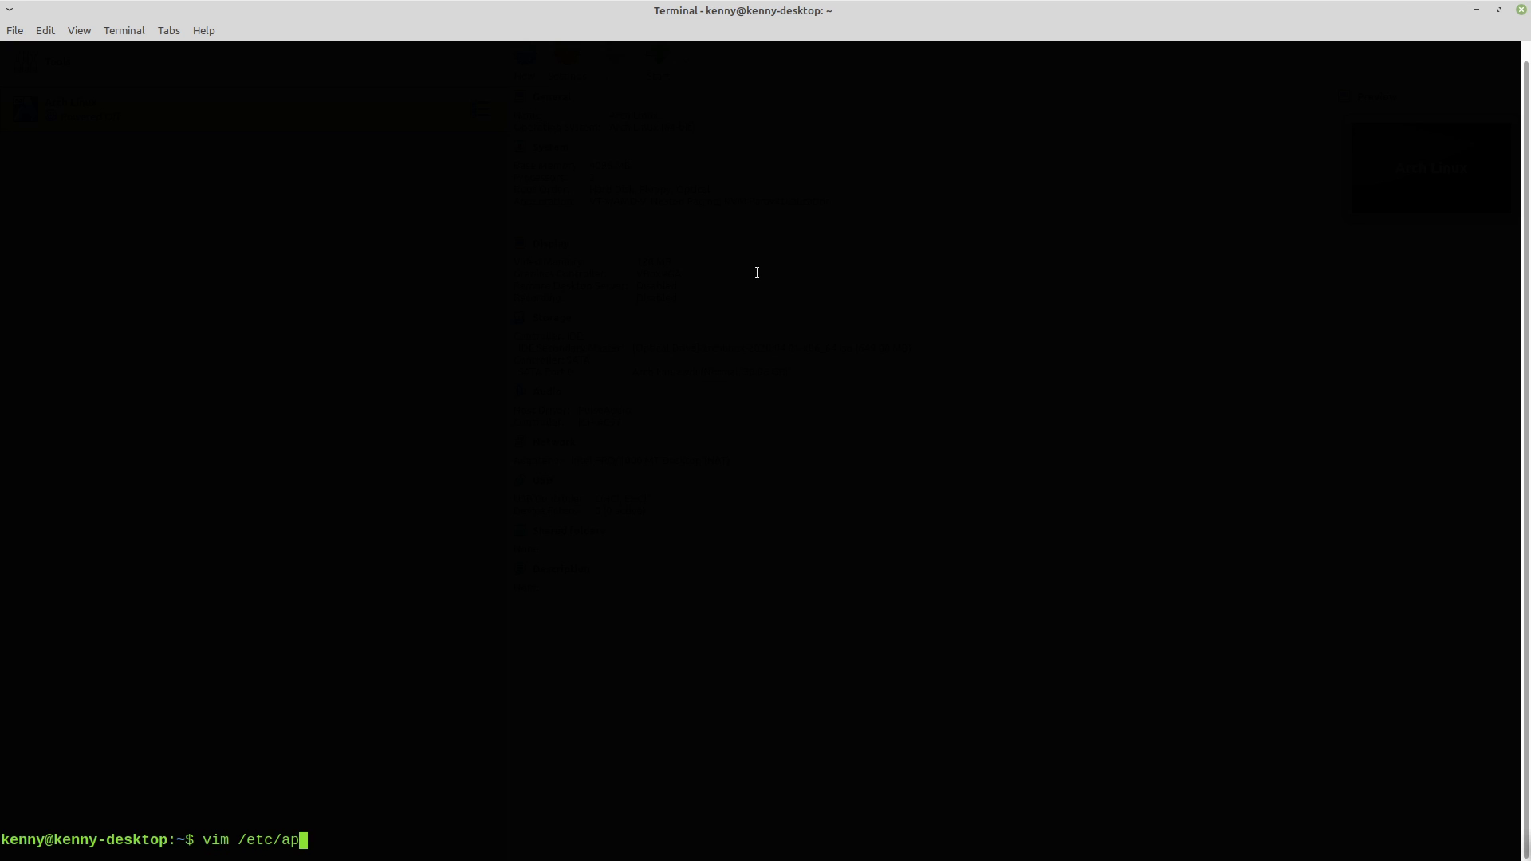
text(t/sou)
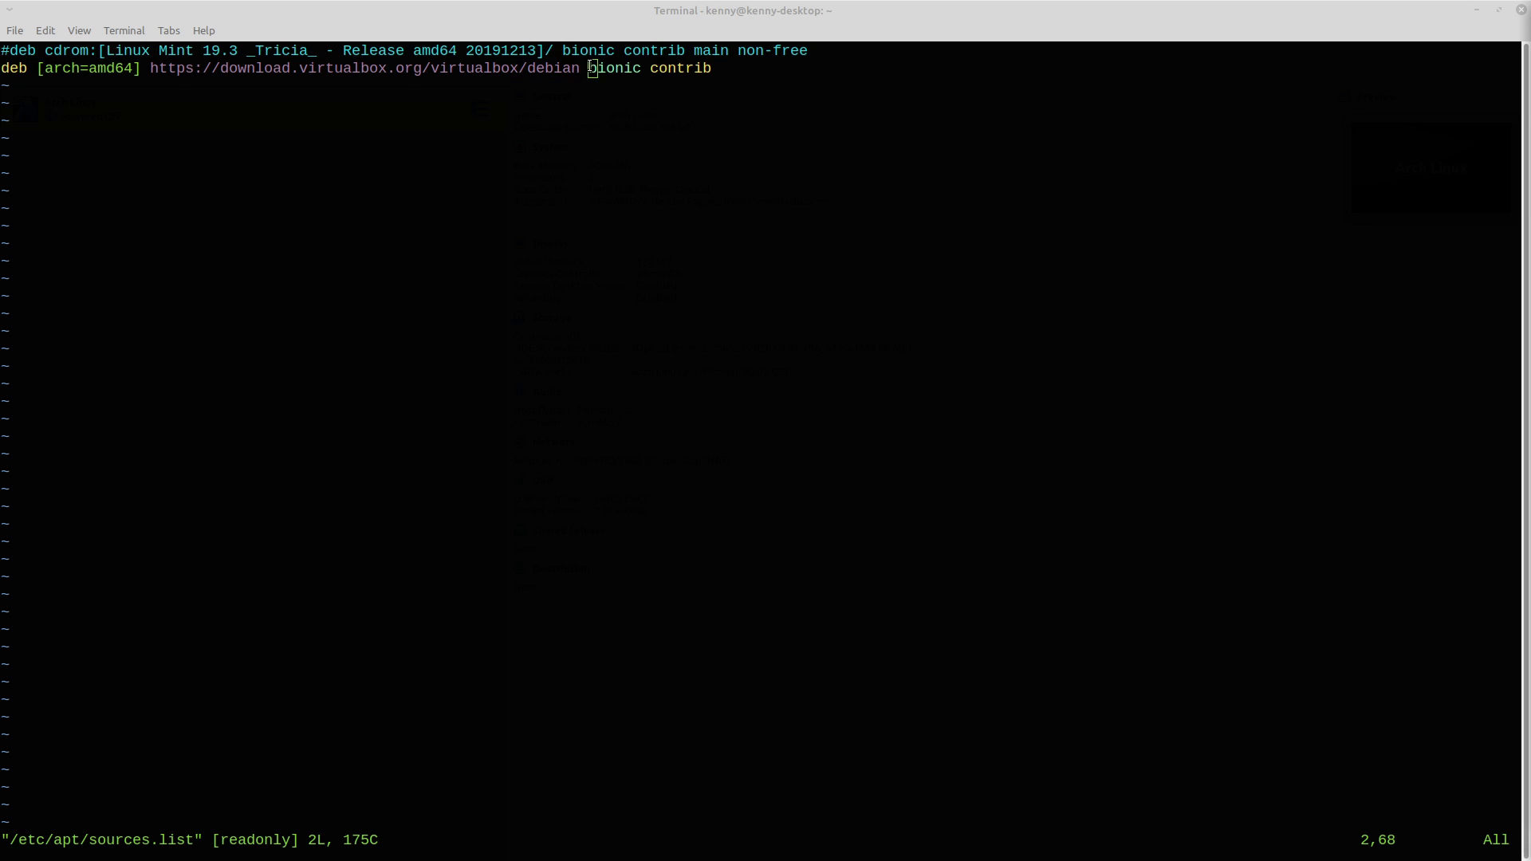
mouse_move(938, 7)
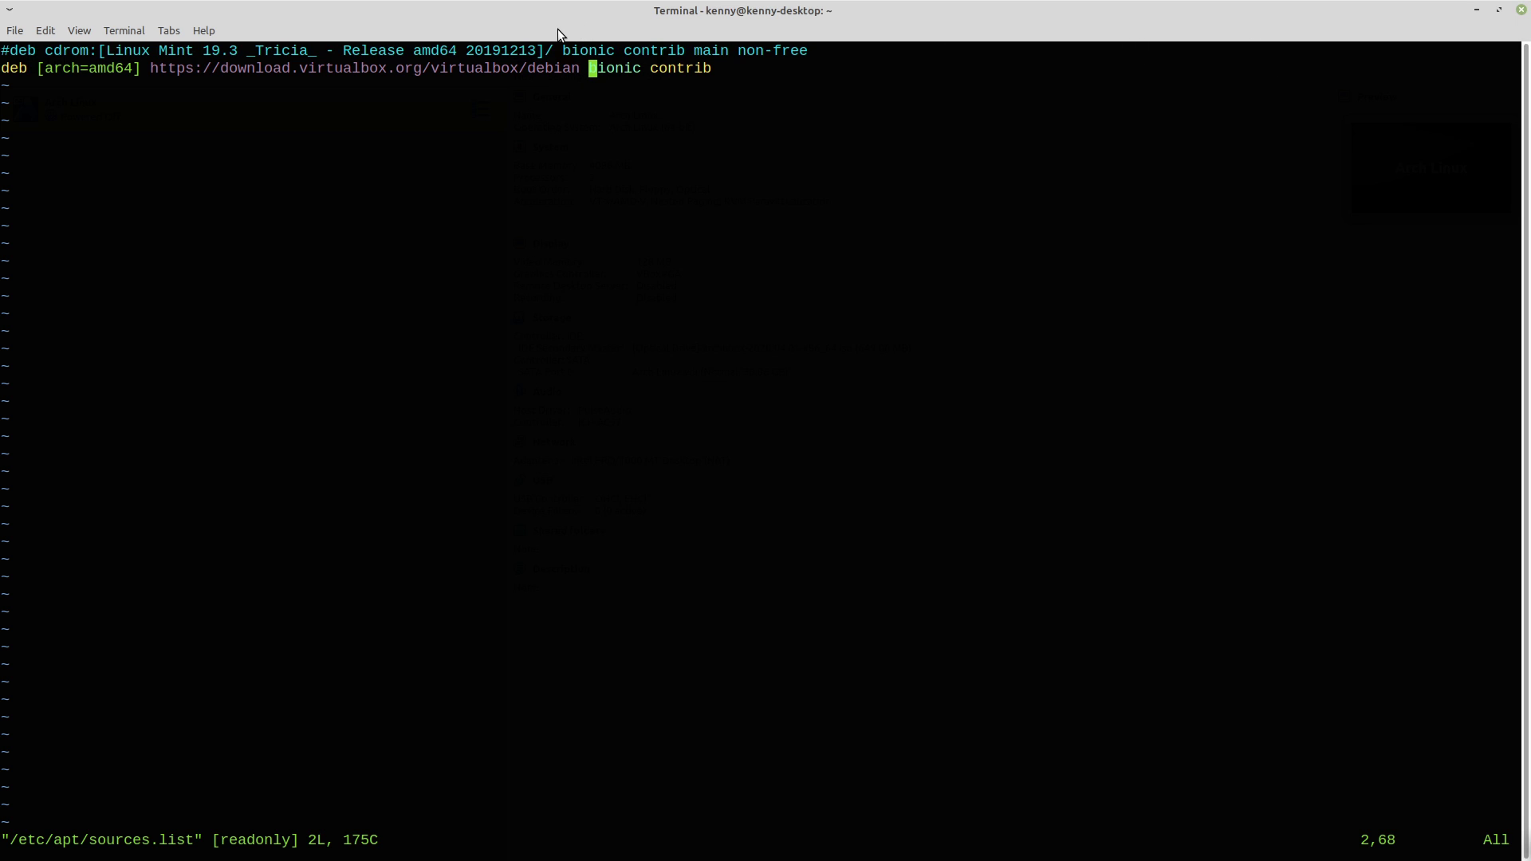
text(:w)
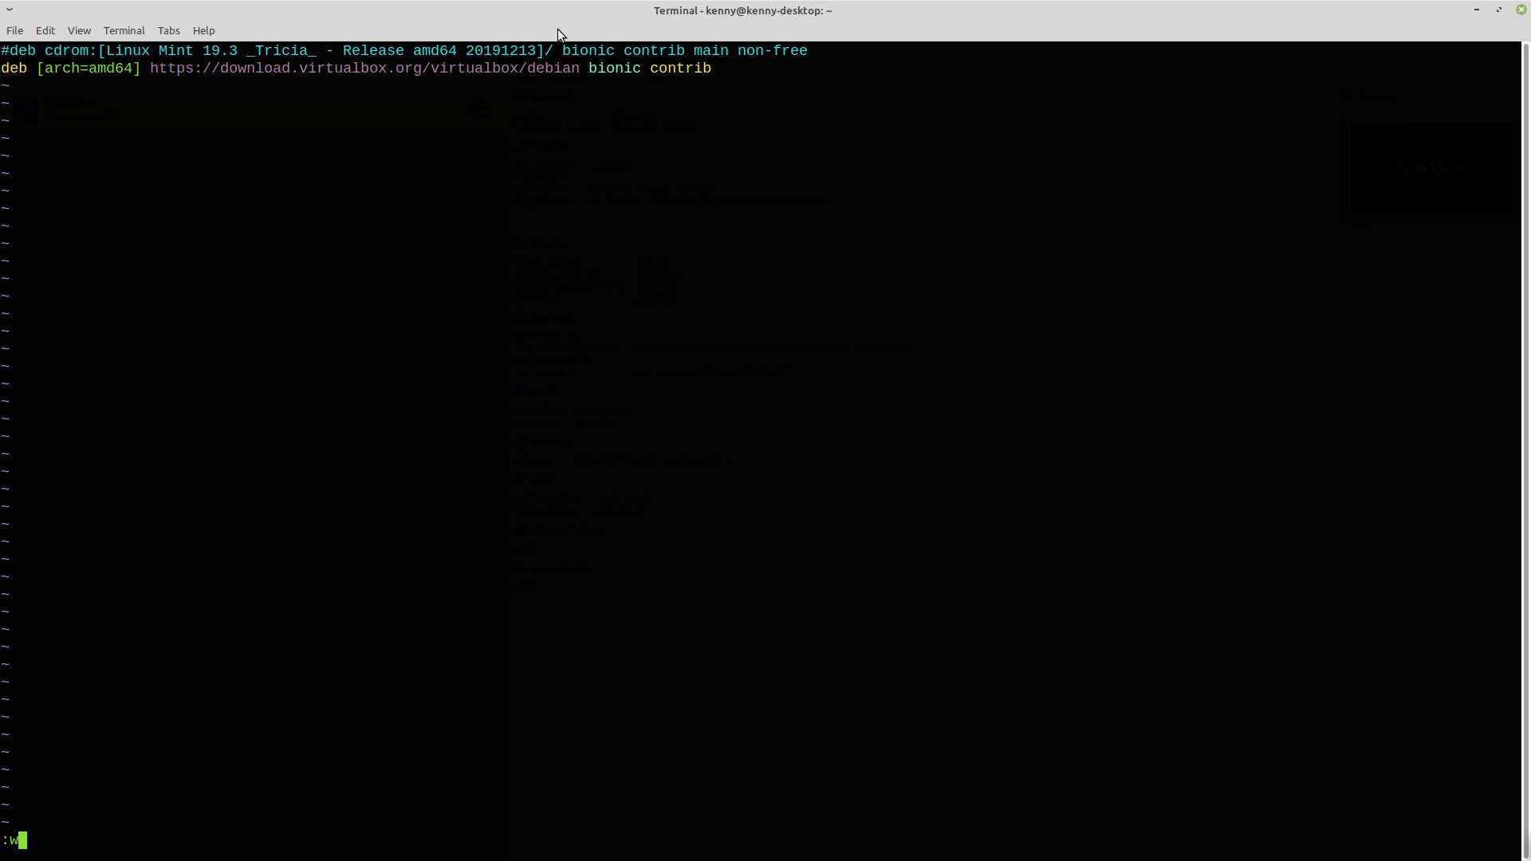
key(Return)
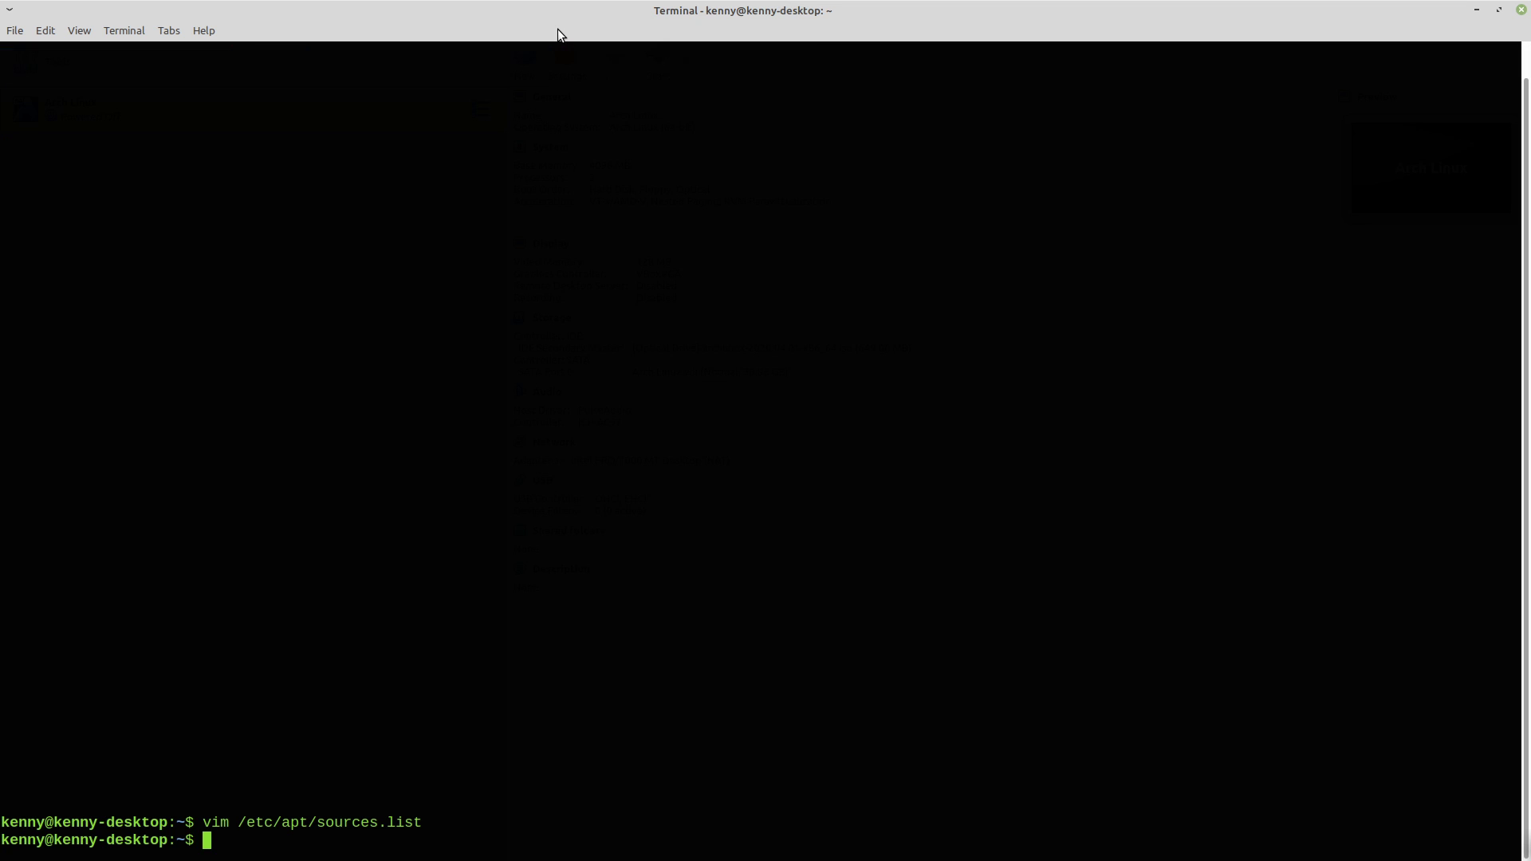
mouse_move(1177, 7)
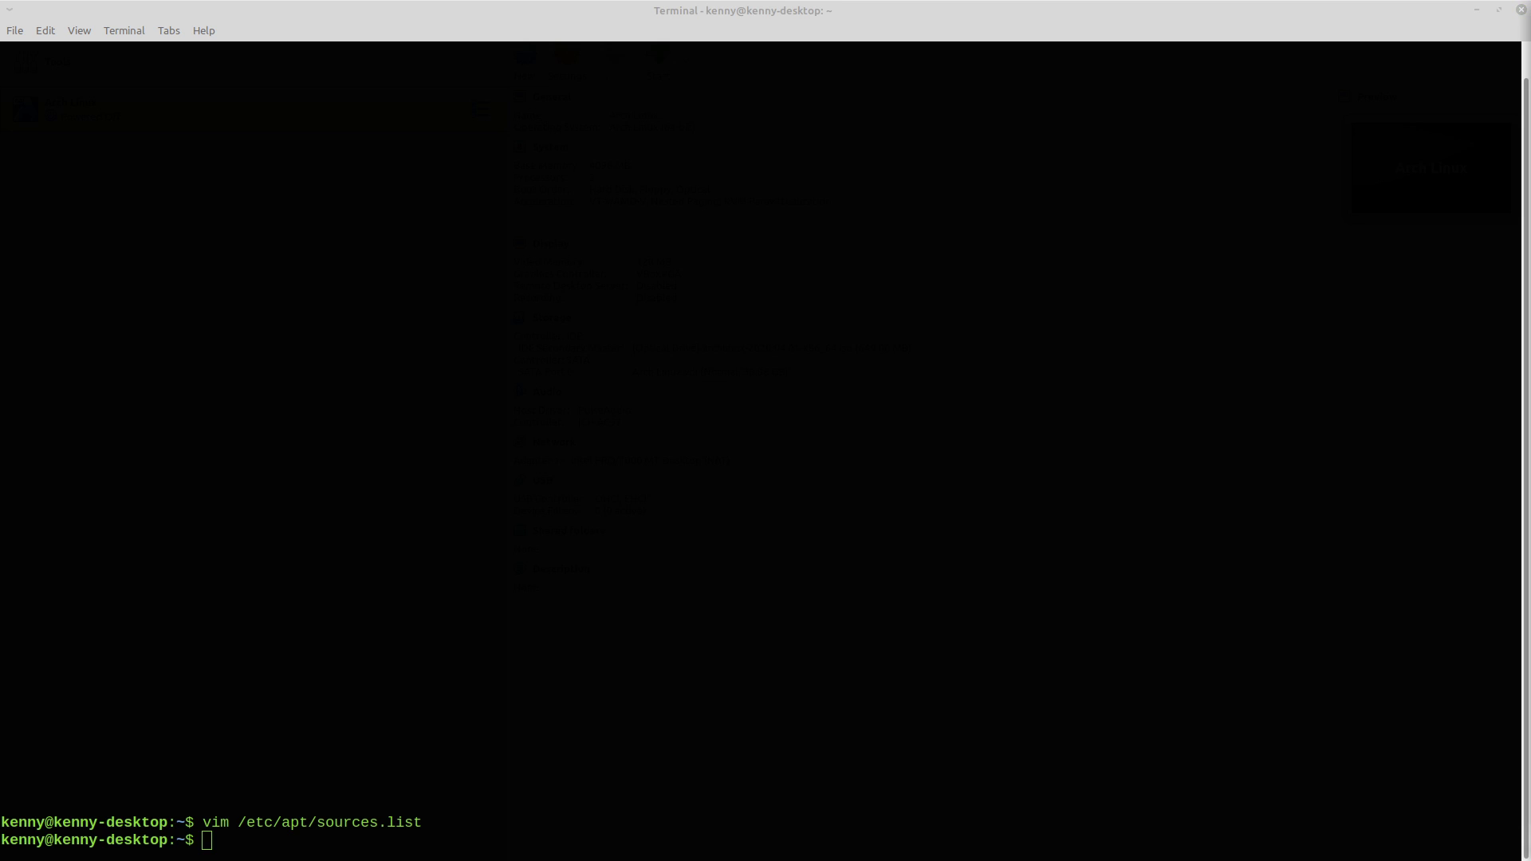
Step: Fetch oracle_vbox.asc with wget and add it to apt's trusted keys, entering the sudo password
text(wget -q https://www.virtualbox.org/download/oracle_vbox.asc -O- | sudo apt-key add -)
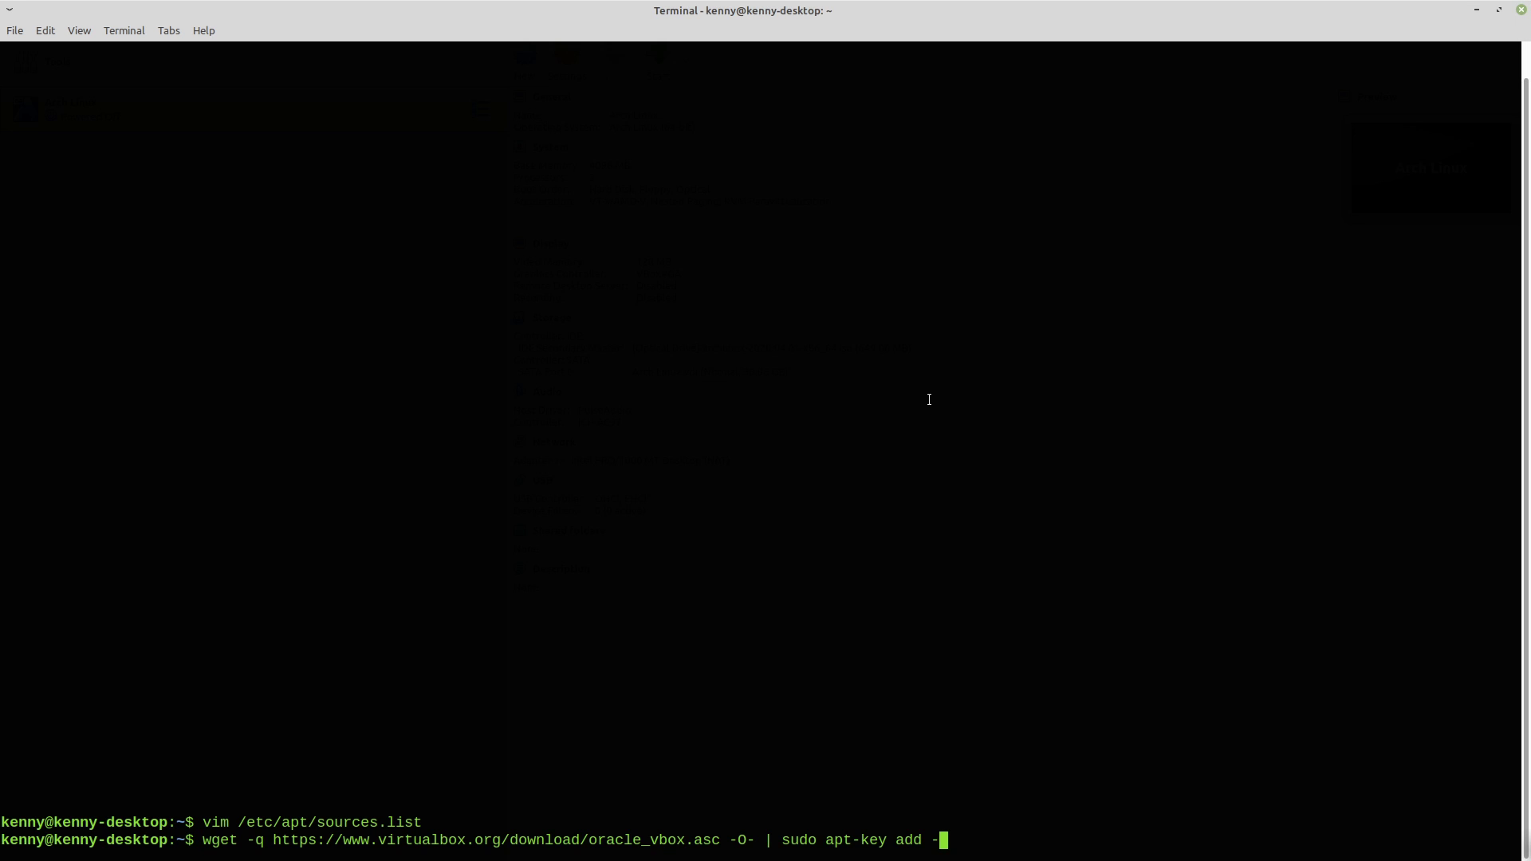
key(Return)
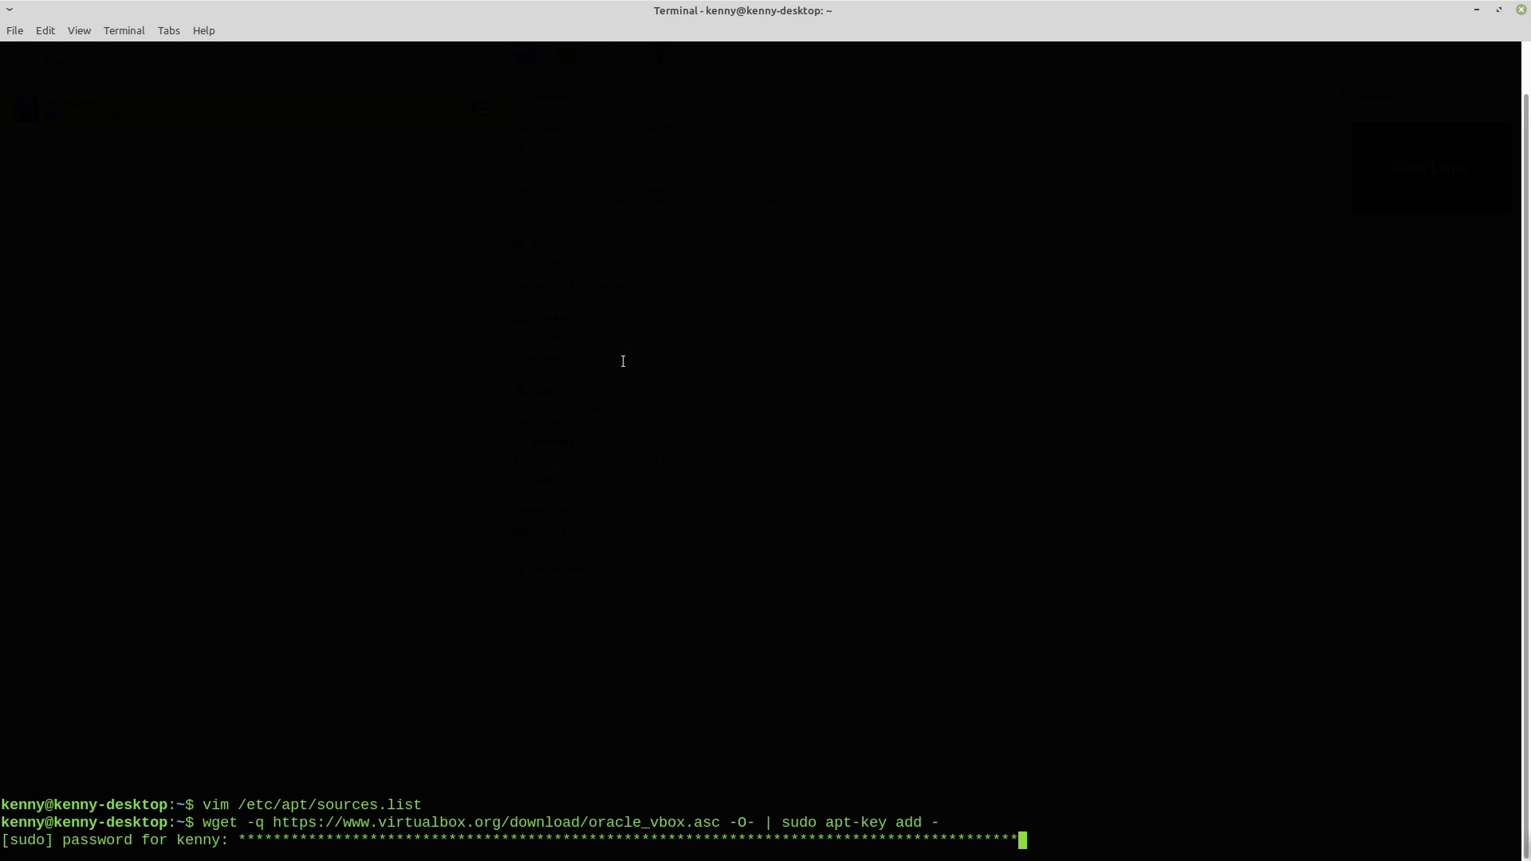
key(Return)
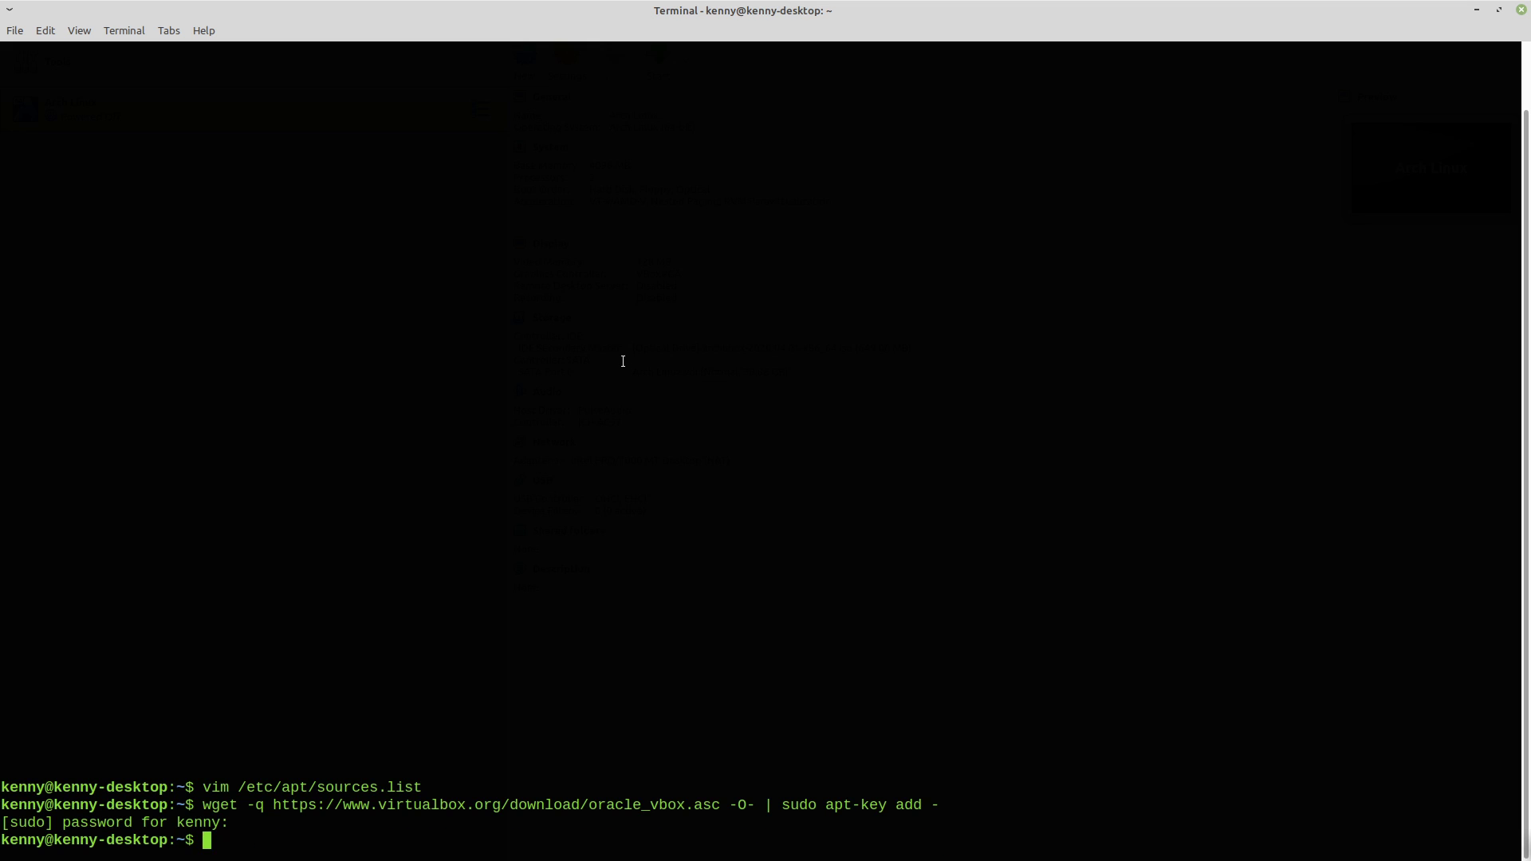
Step: Fetch oracle_vbox_2016.asc the same way and add it via apt-key
text(wget -q https://www.virtualbox.org/download/oracle_vbox_2016.asc -O- | sudo apt-key add -)
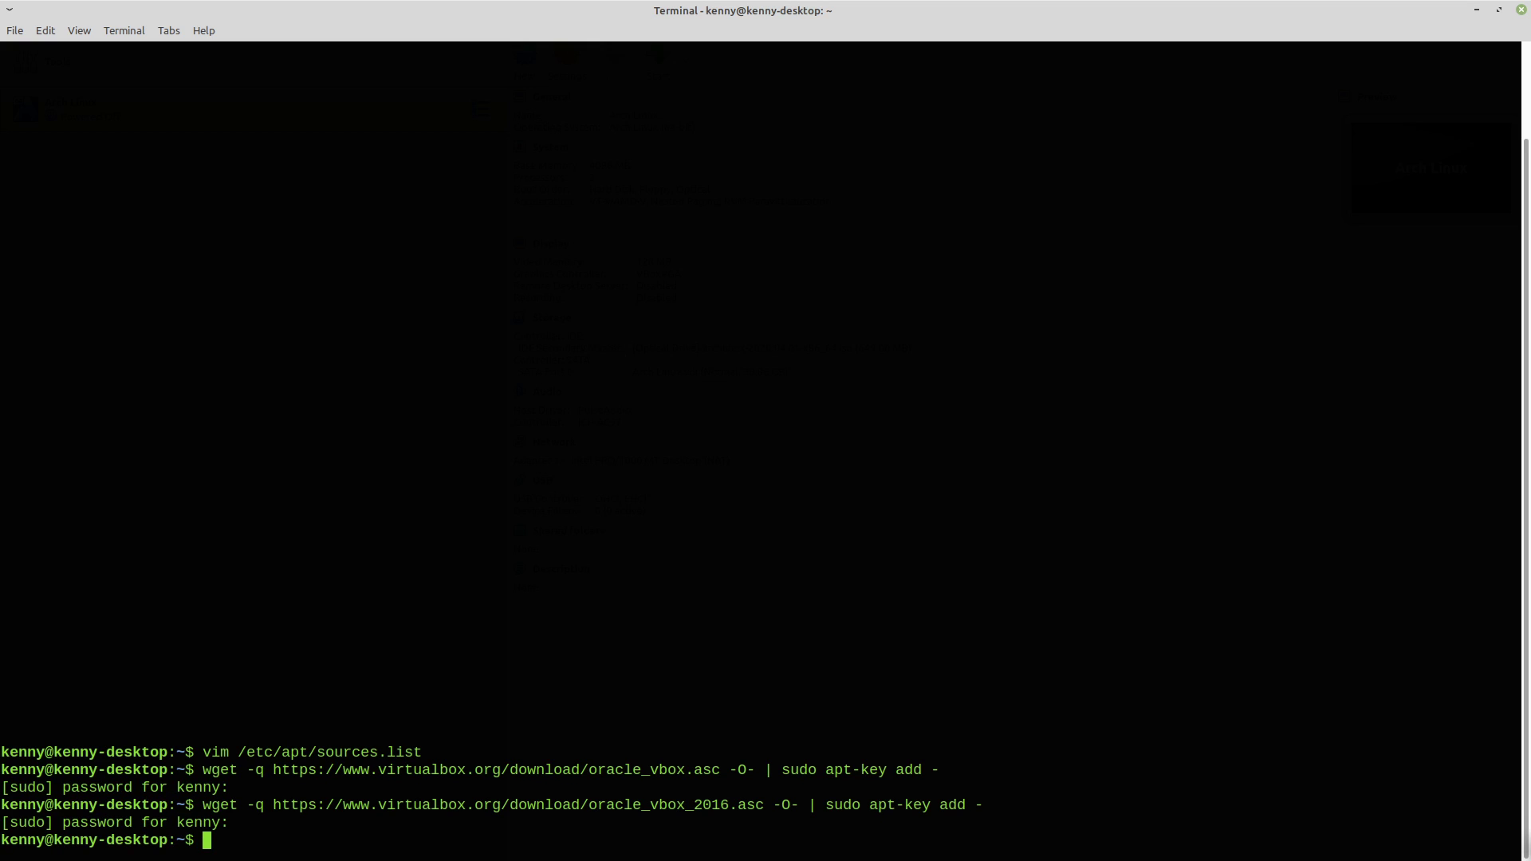
mouse_move(613, 360)
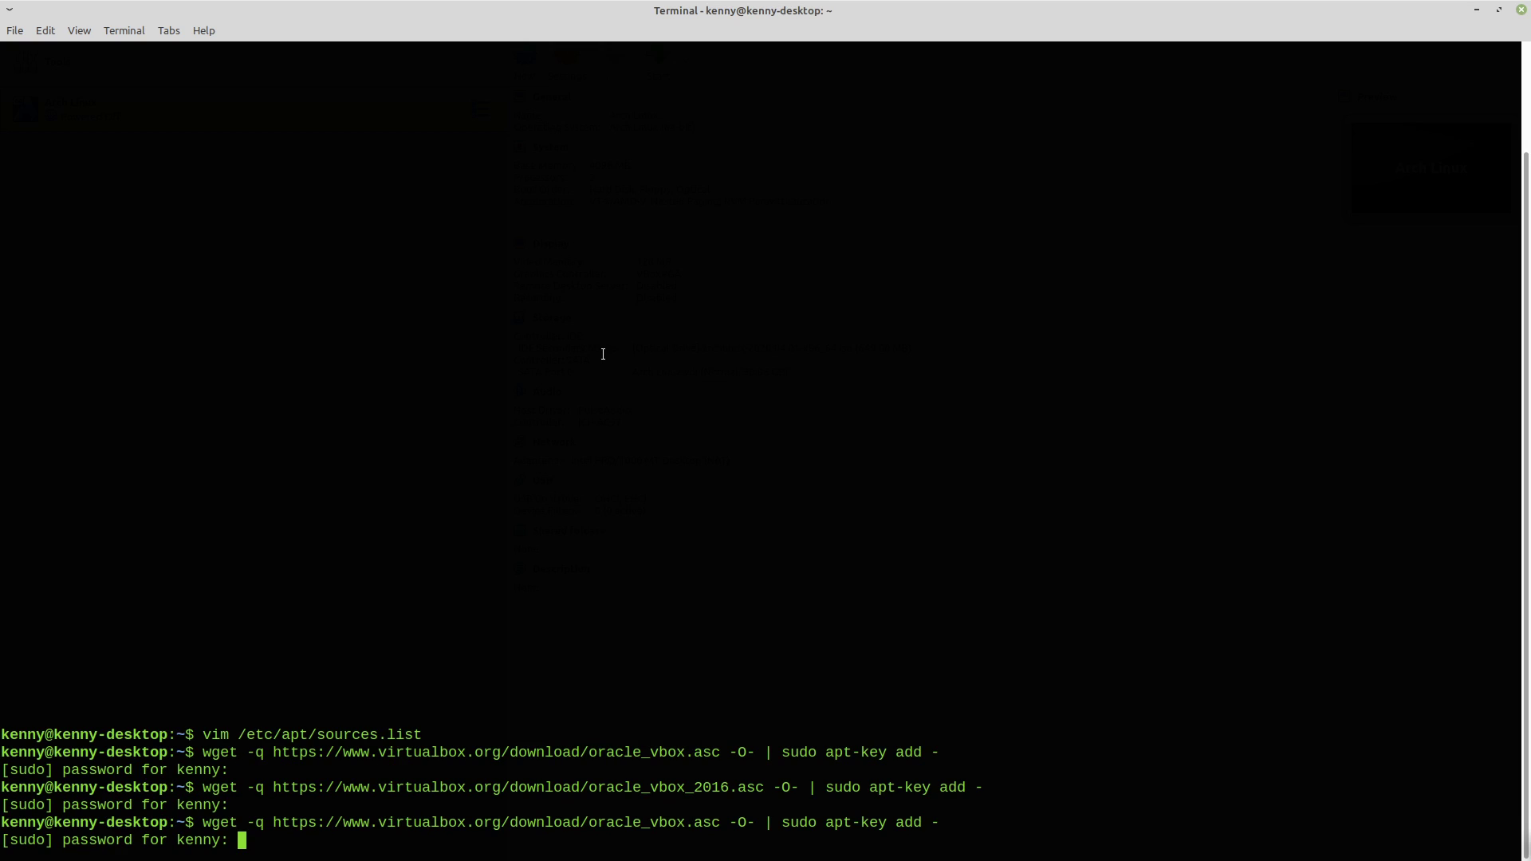
key(Return)
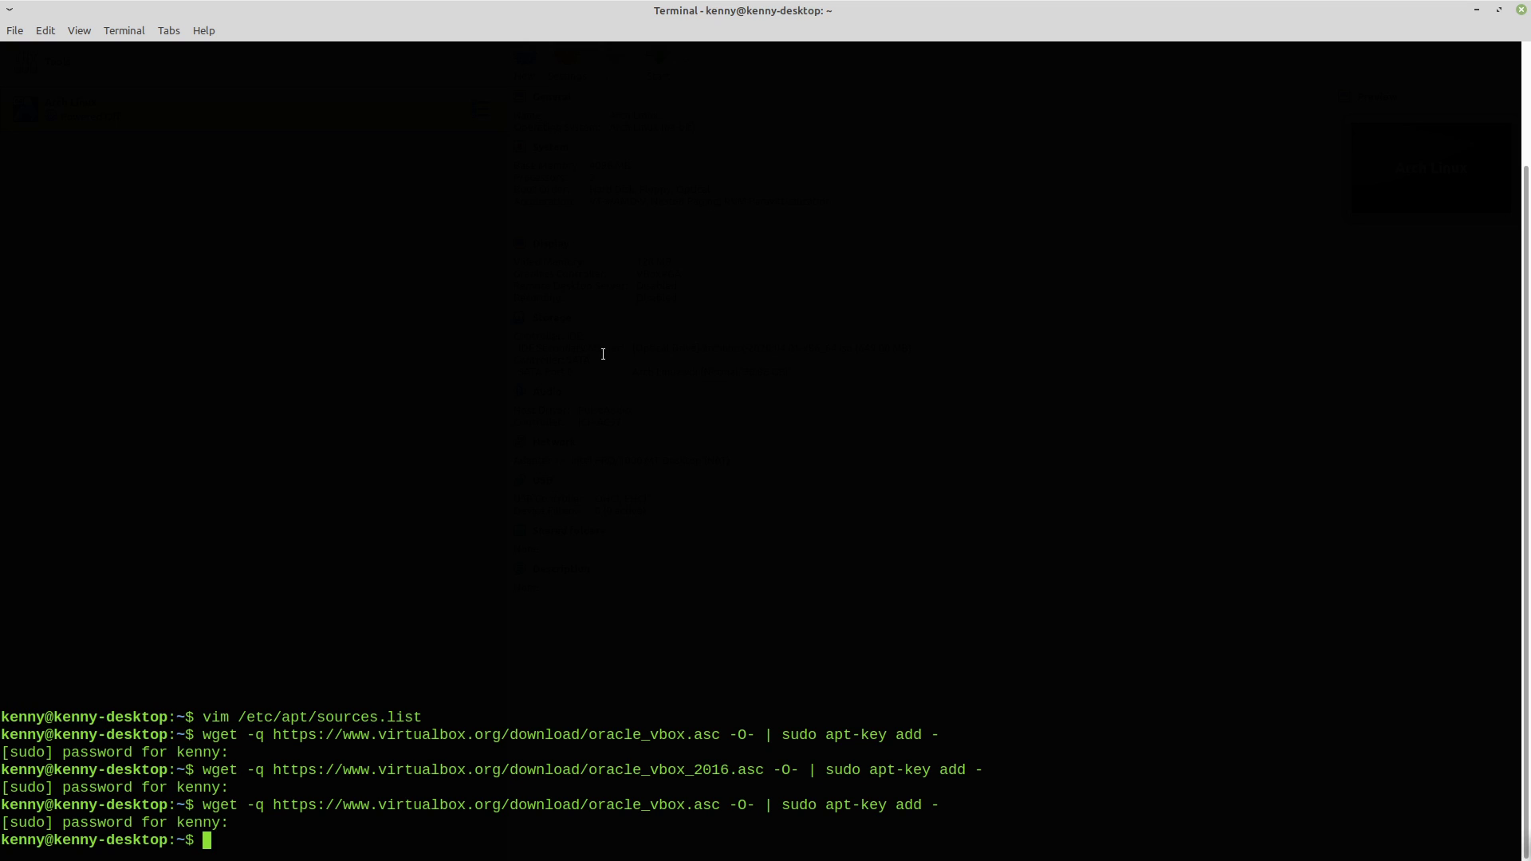
mouse_move(99, 175)
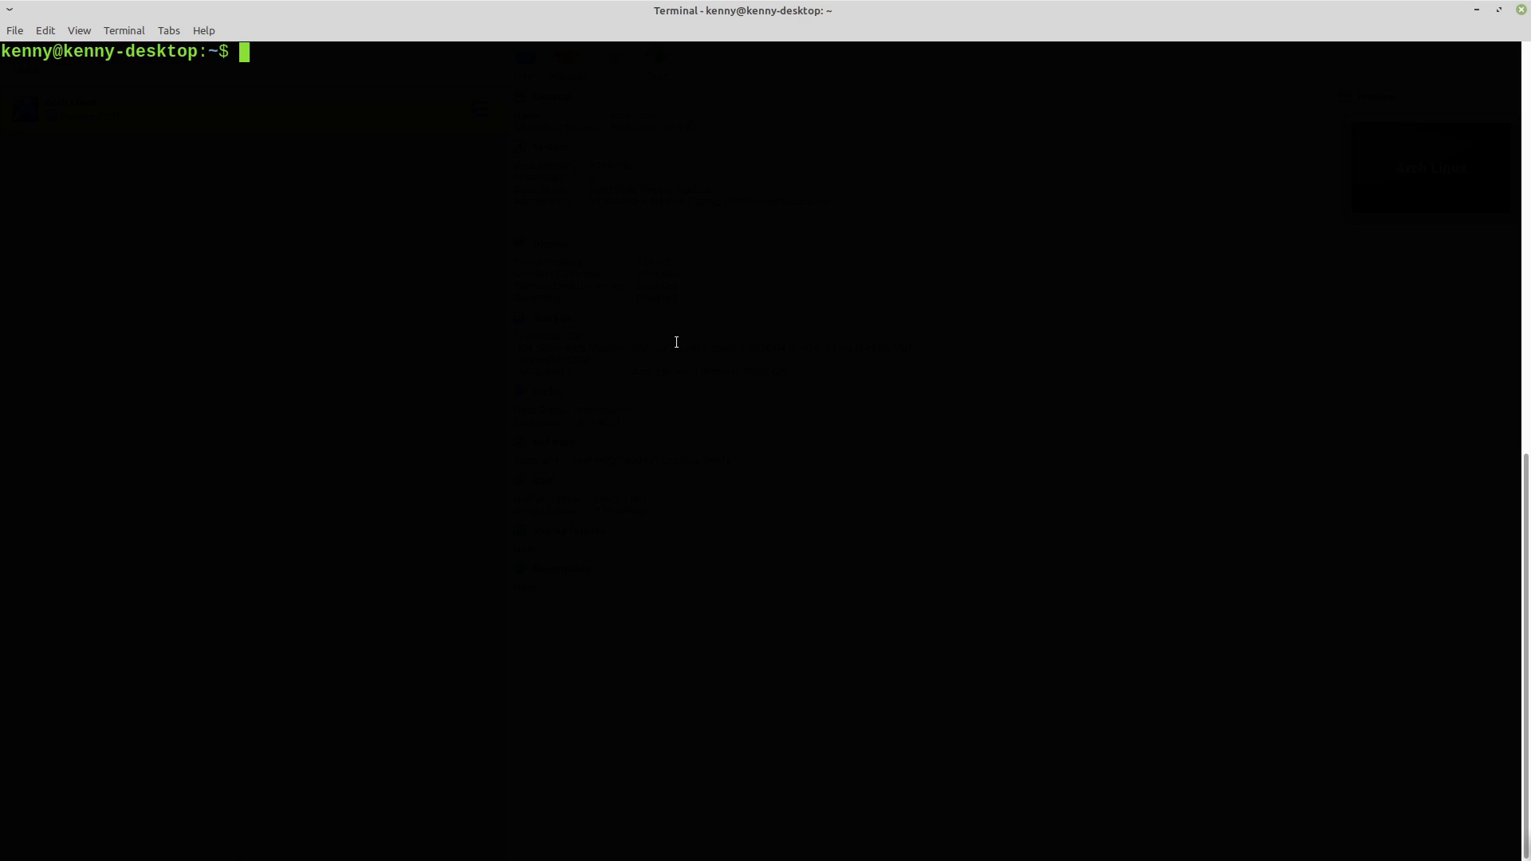
text(sudo)
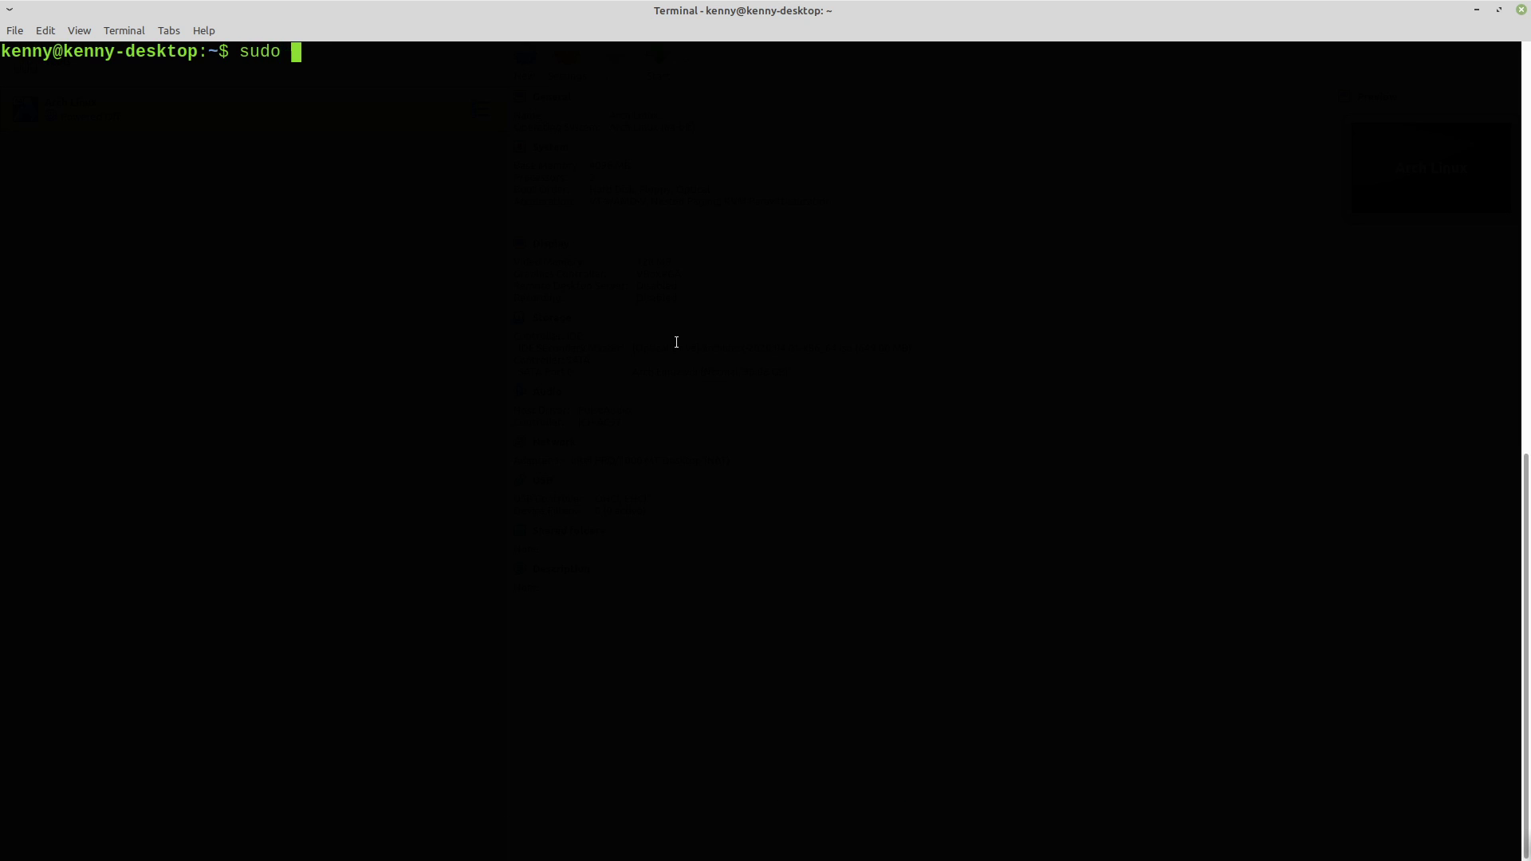
text(apt-get update)
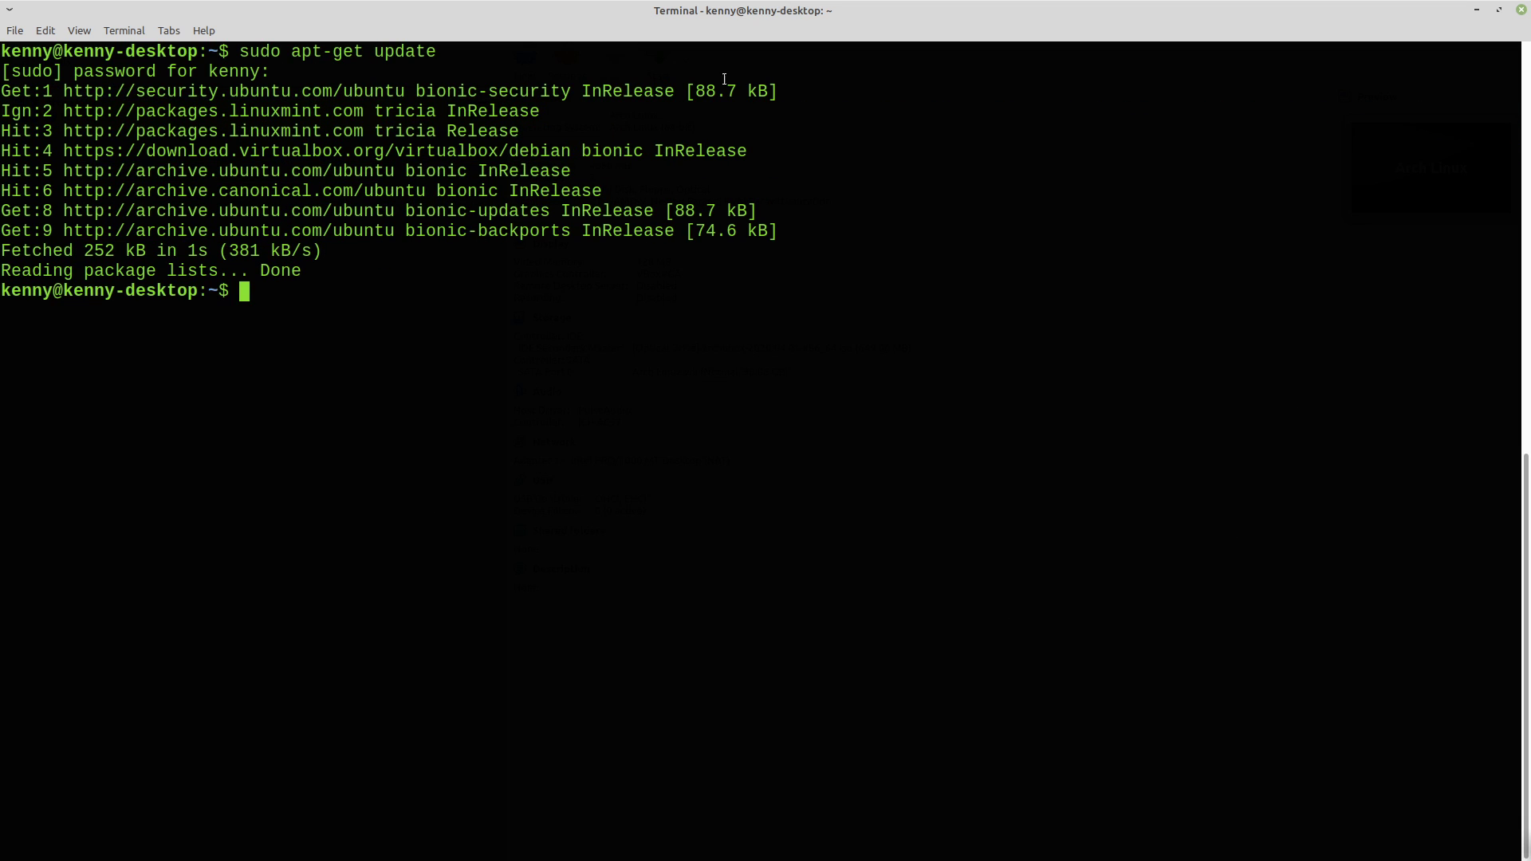
mouse_move(616, 198)
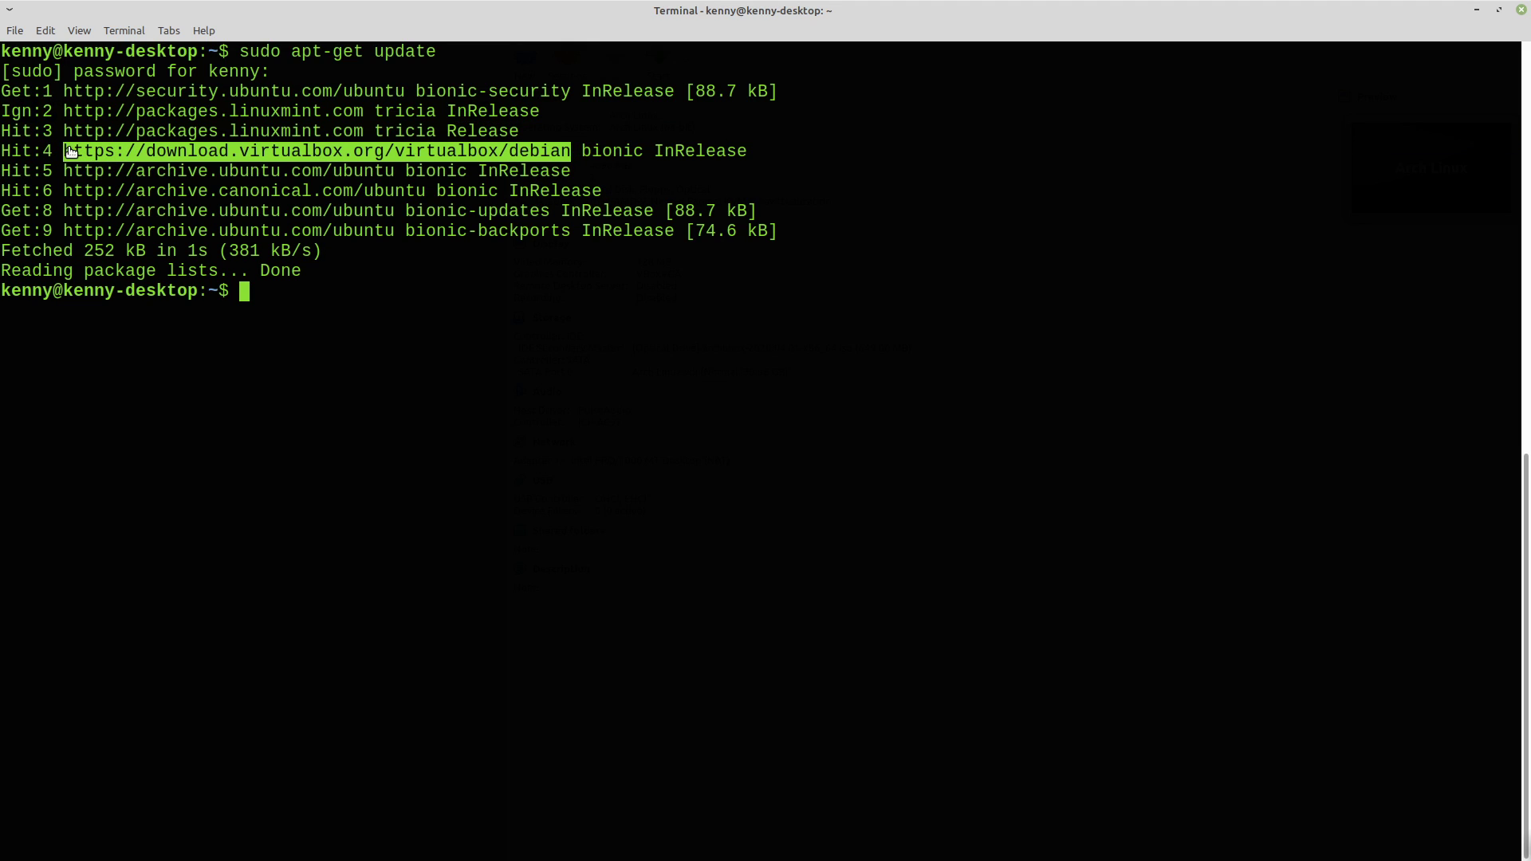
mouse_move(491, 157)
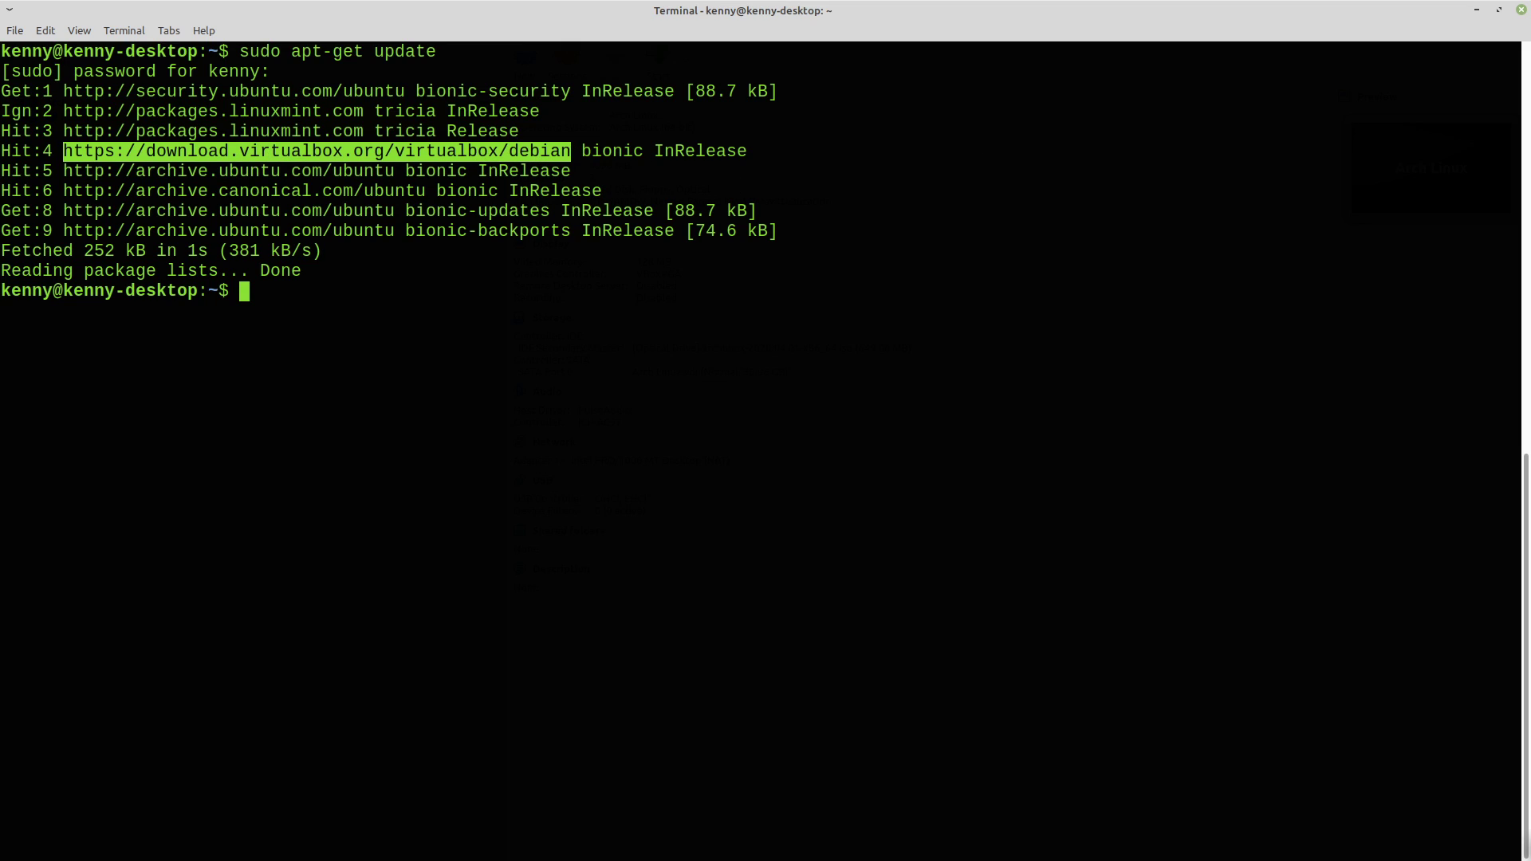
text(sudo apt-get install vi)
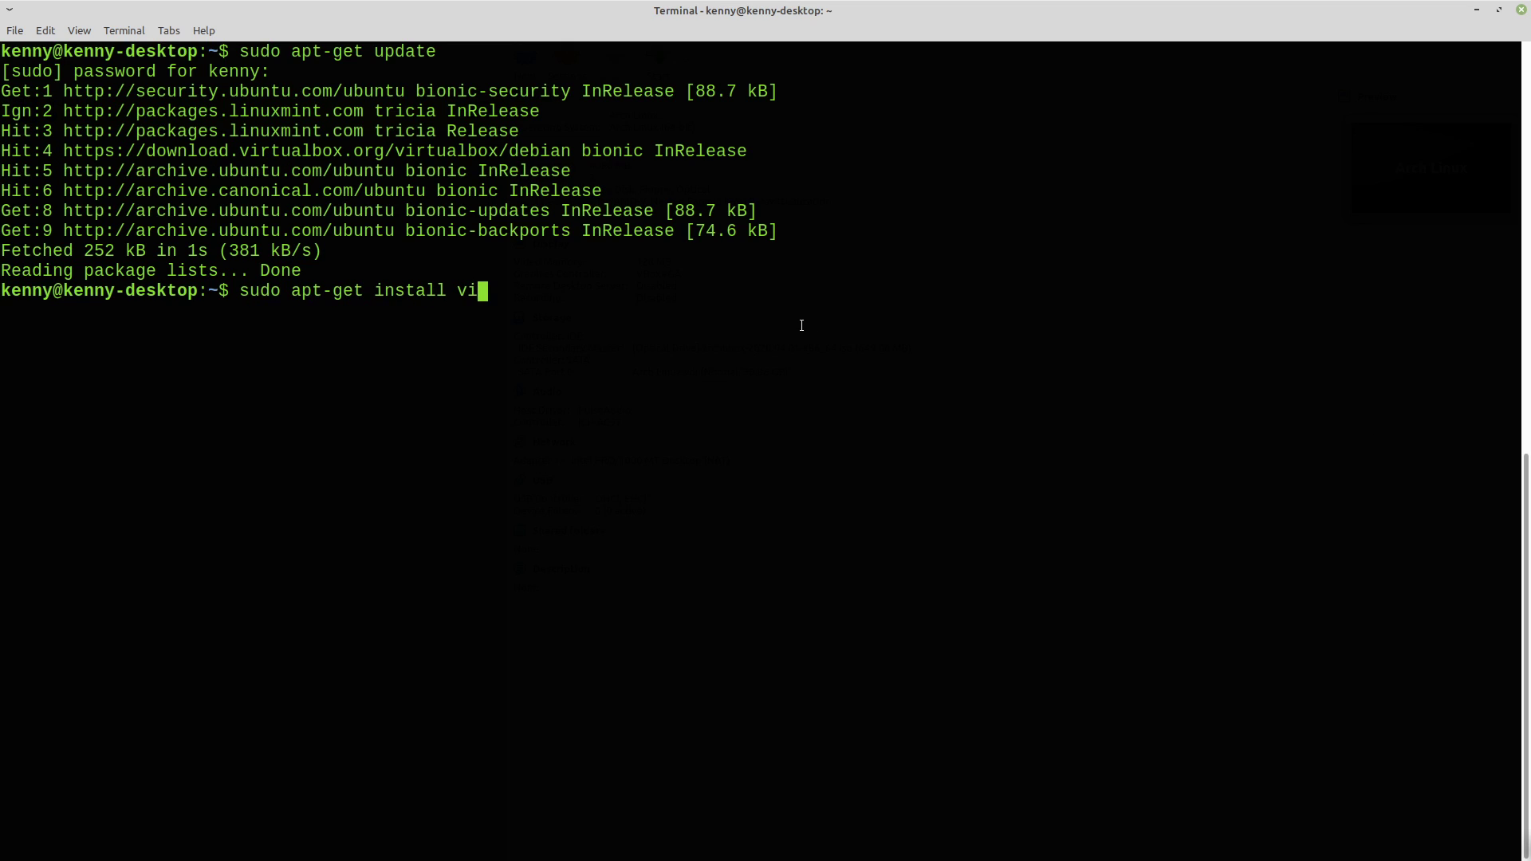
Step: Run sudo apt-get install virtualbox-6.1; apt reports 6.1.4 is already the newest version
text(rtualbox-6)
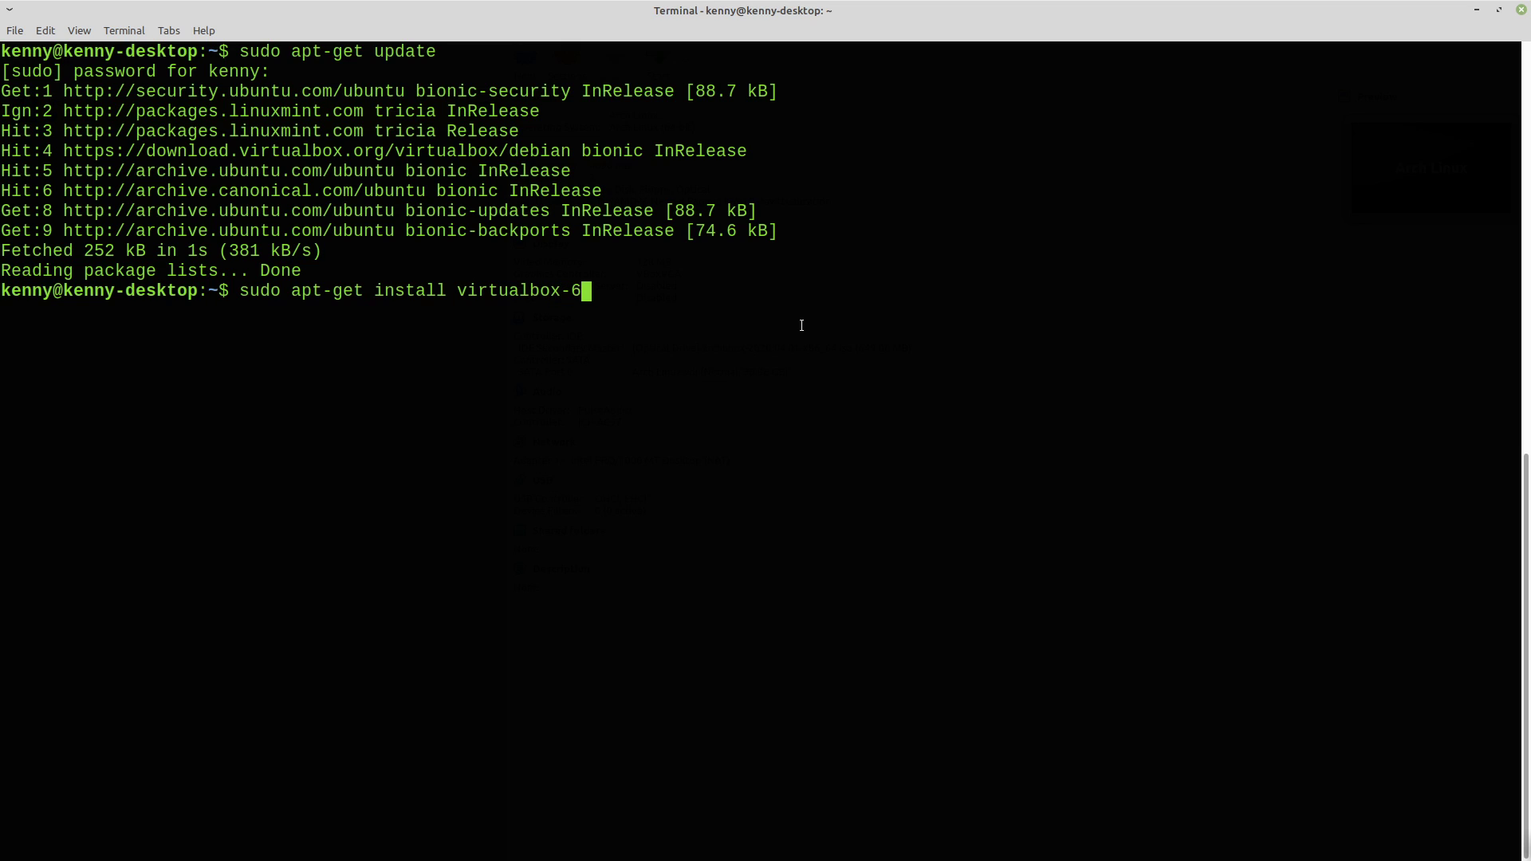
key(Return)
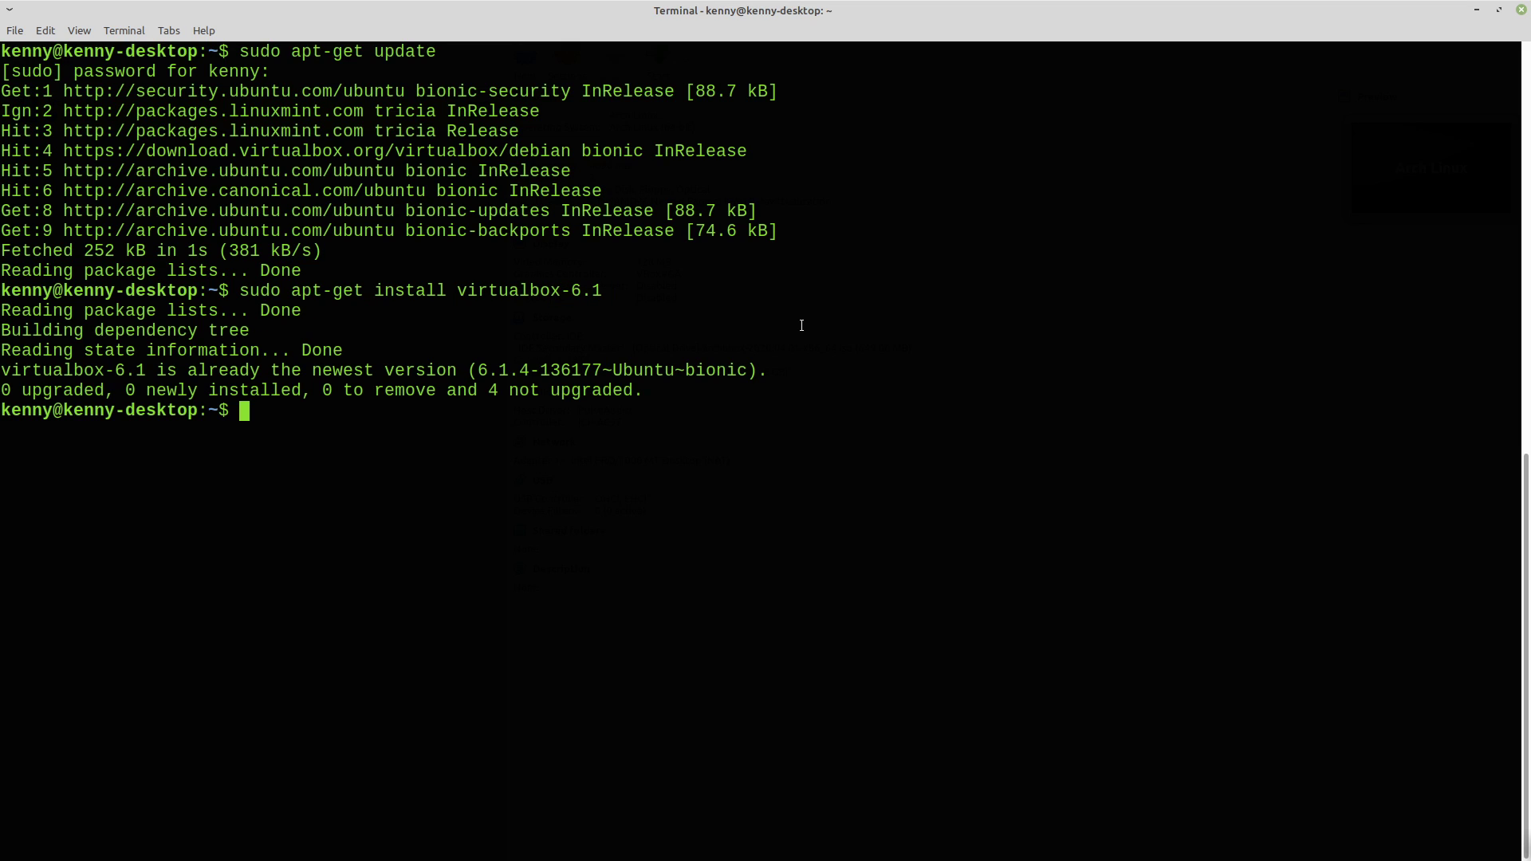
mouse_move(1147, 263)
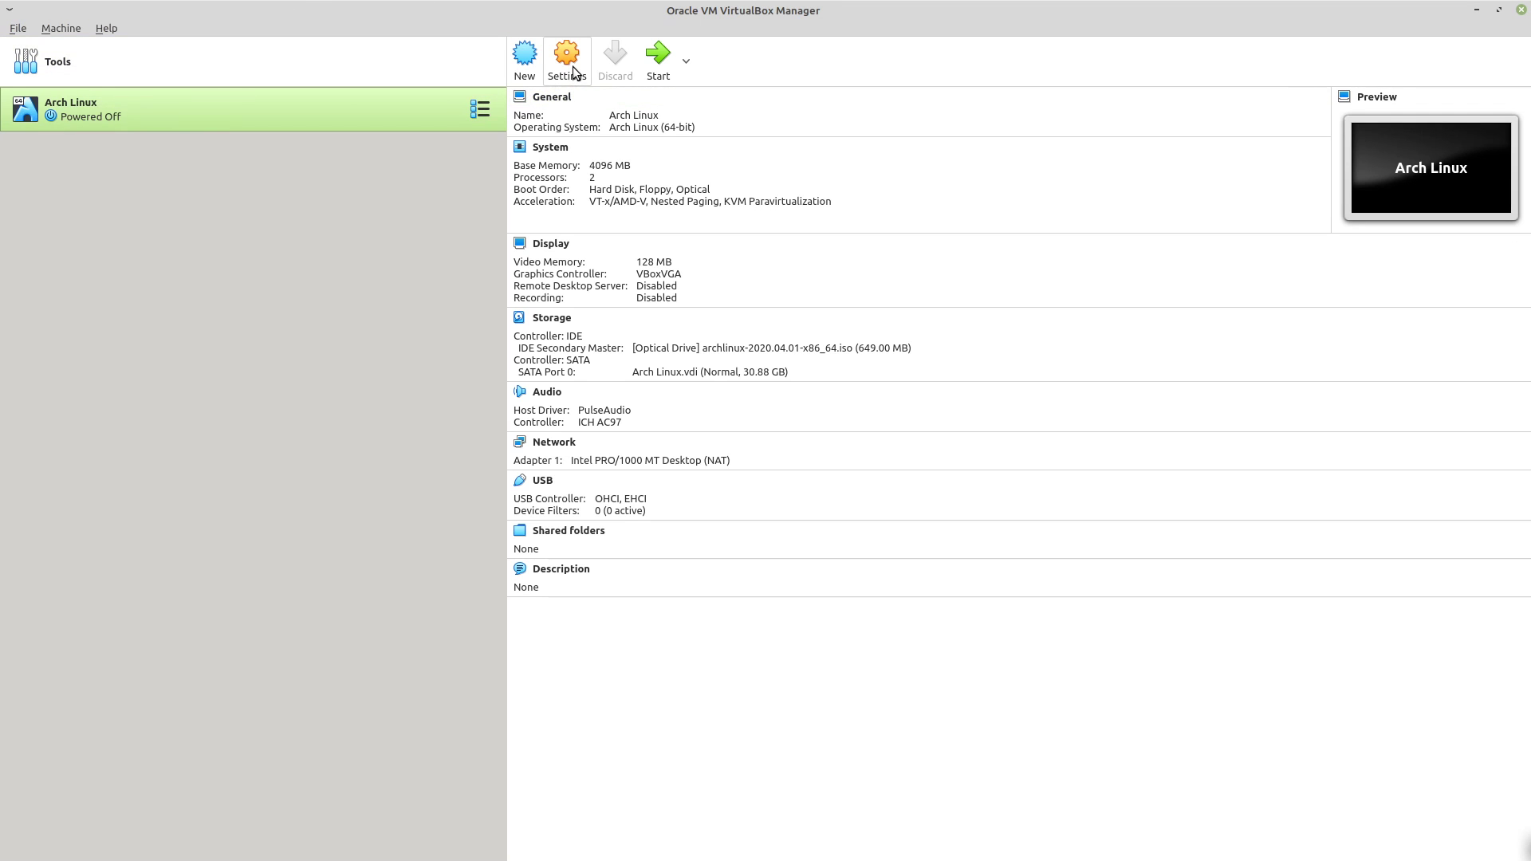
Step: Show the Arch Linux machine's Display settings with the VBoxVGA controller and 128 MB video memory
click(564, 55)
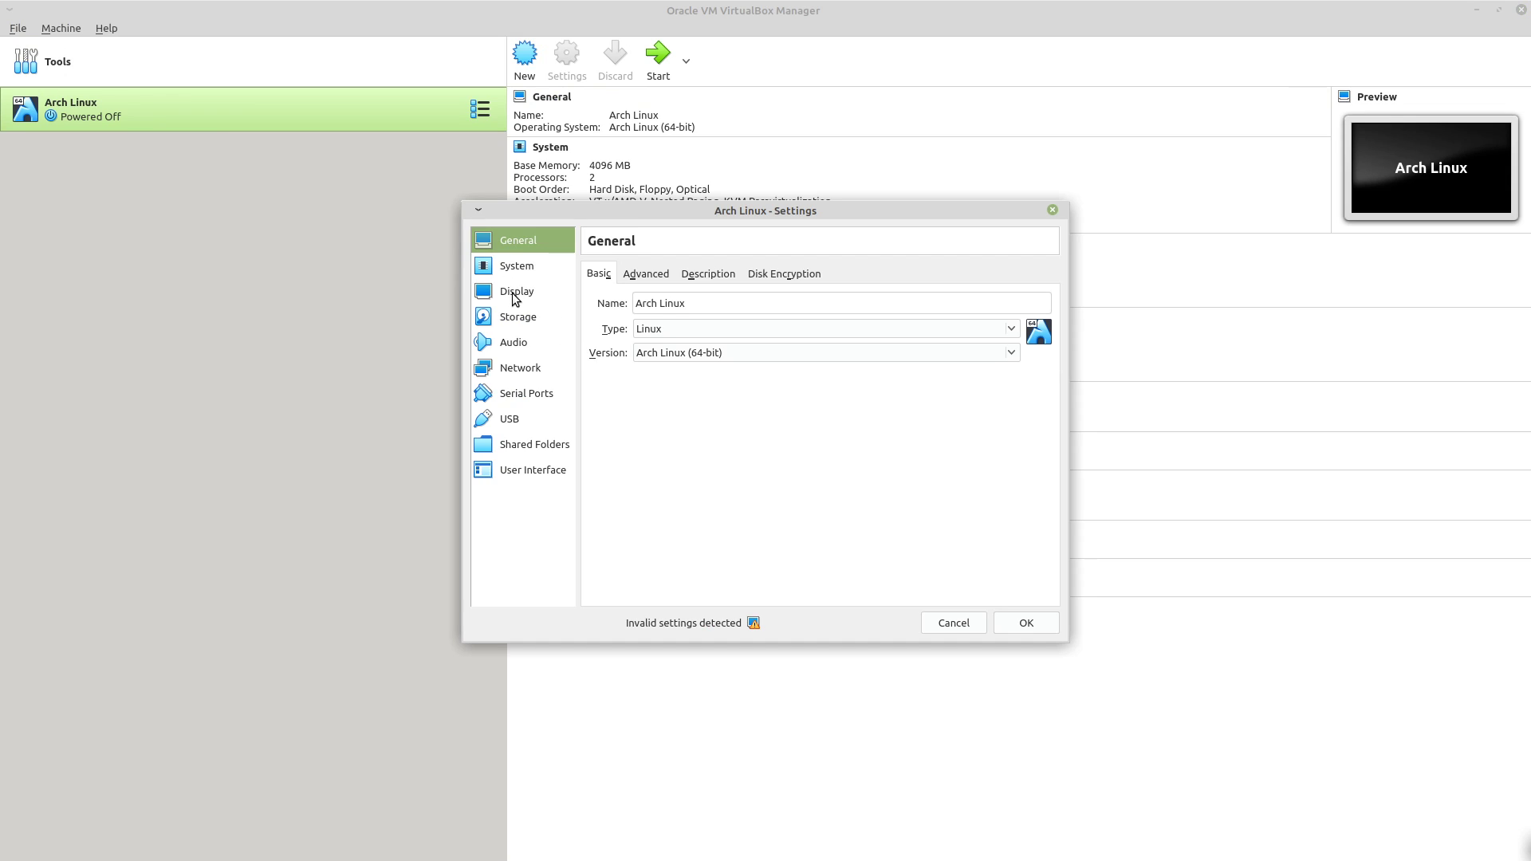
click(517, 290)
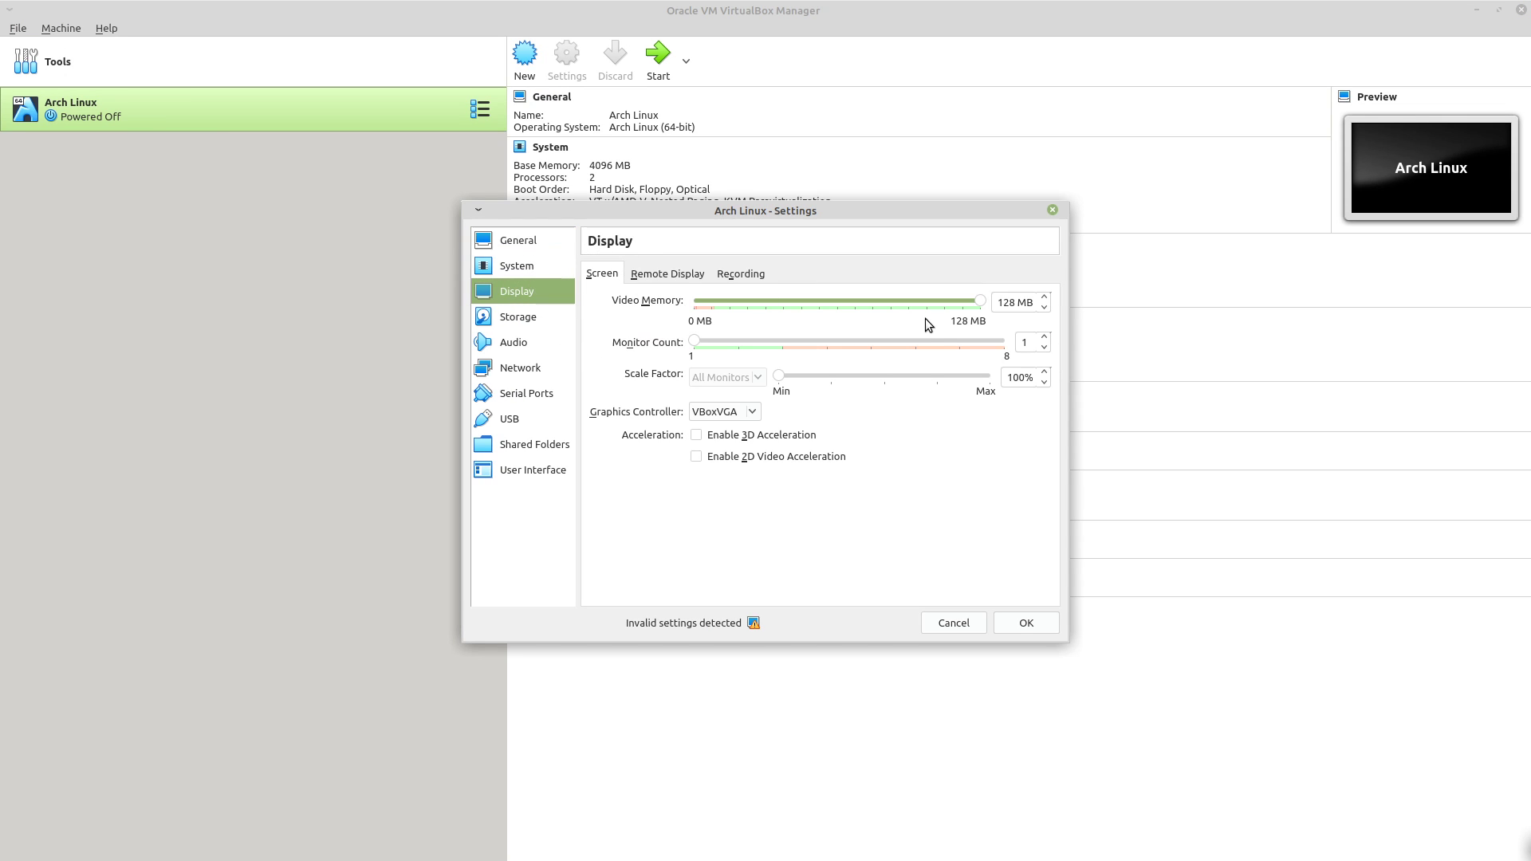
mouse_move(745, 410)
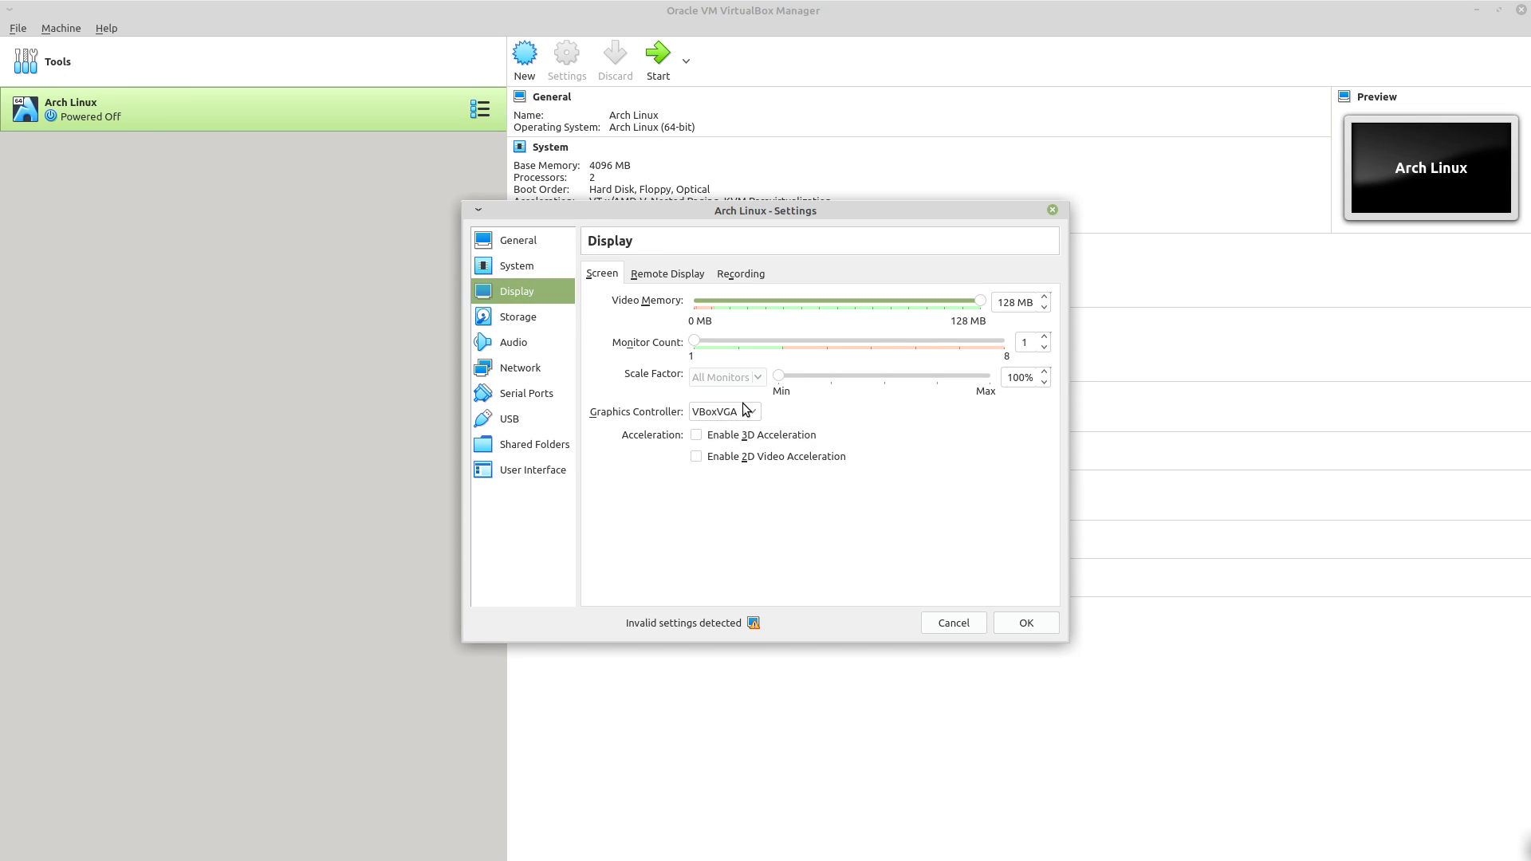
mouse_move(780, 411)
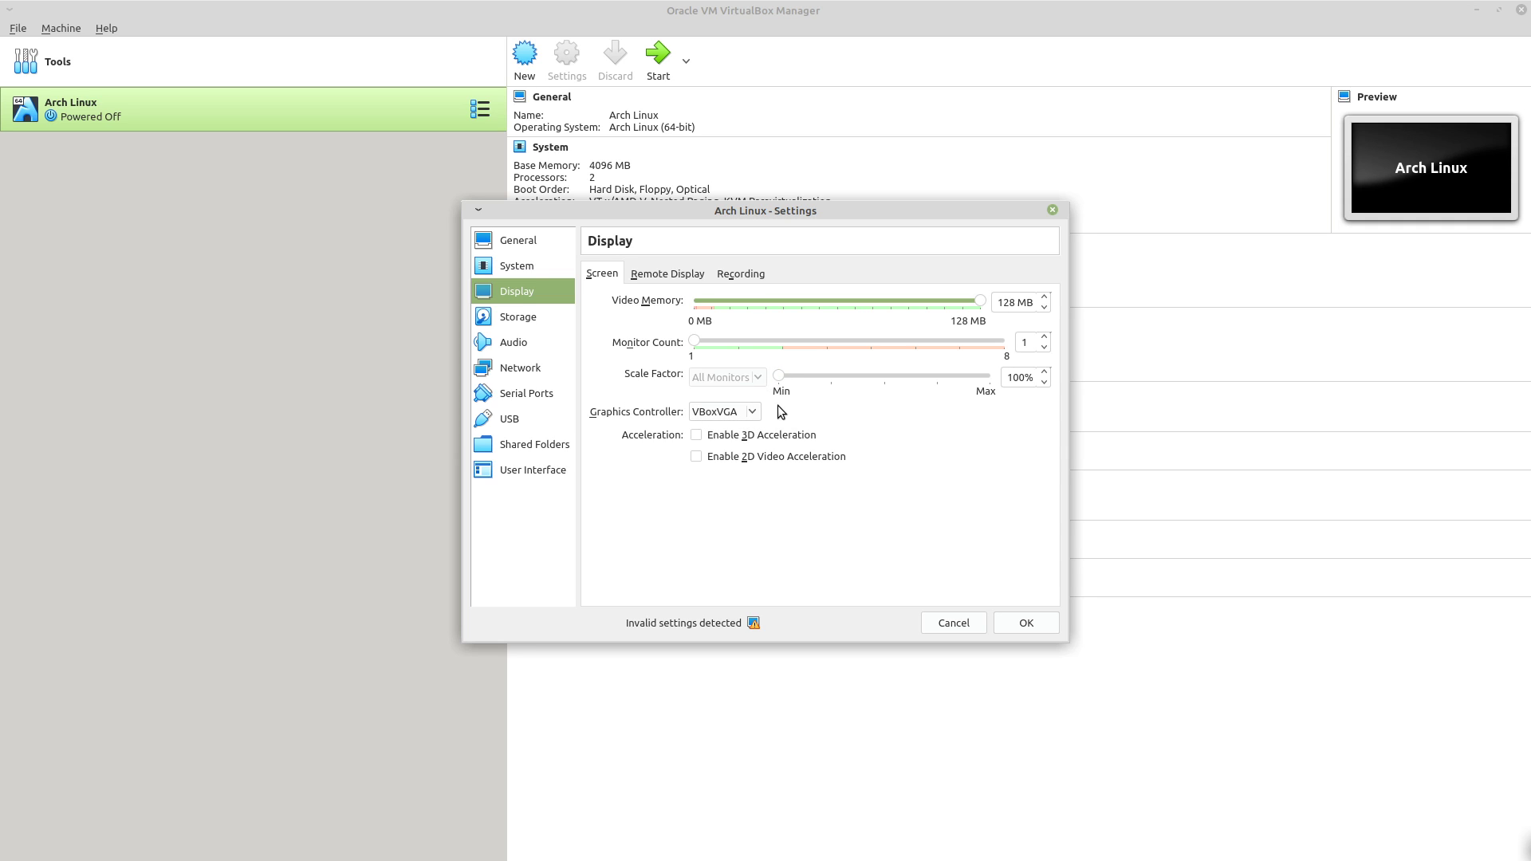
mouse_move(336, 20)
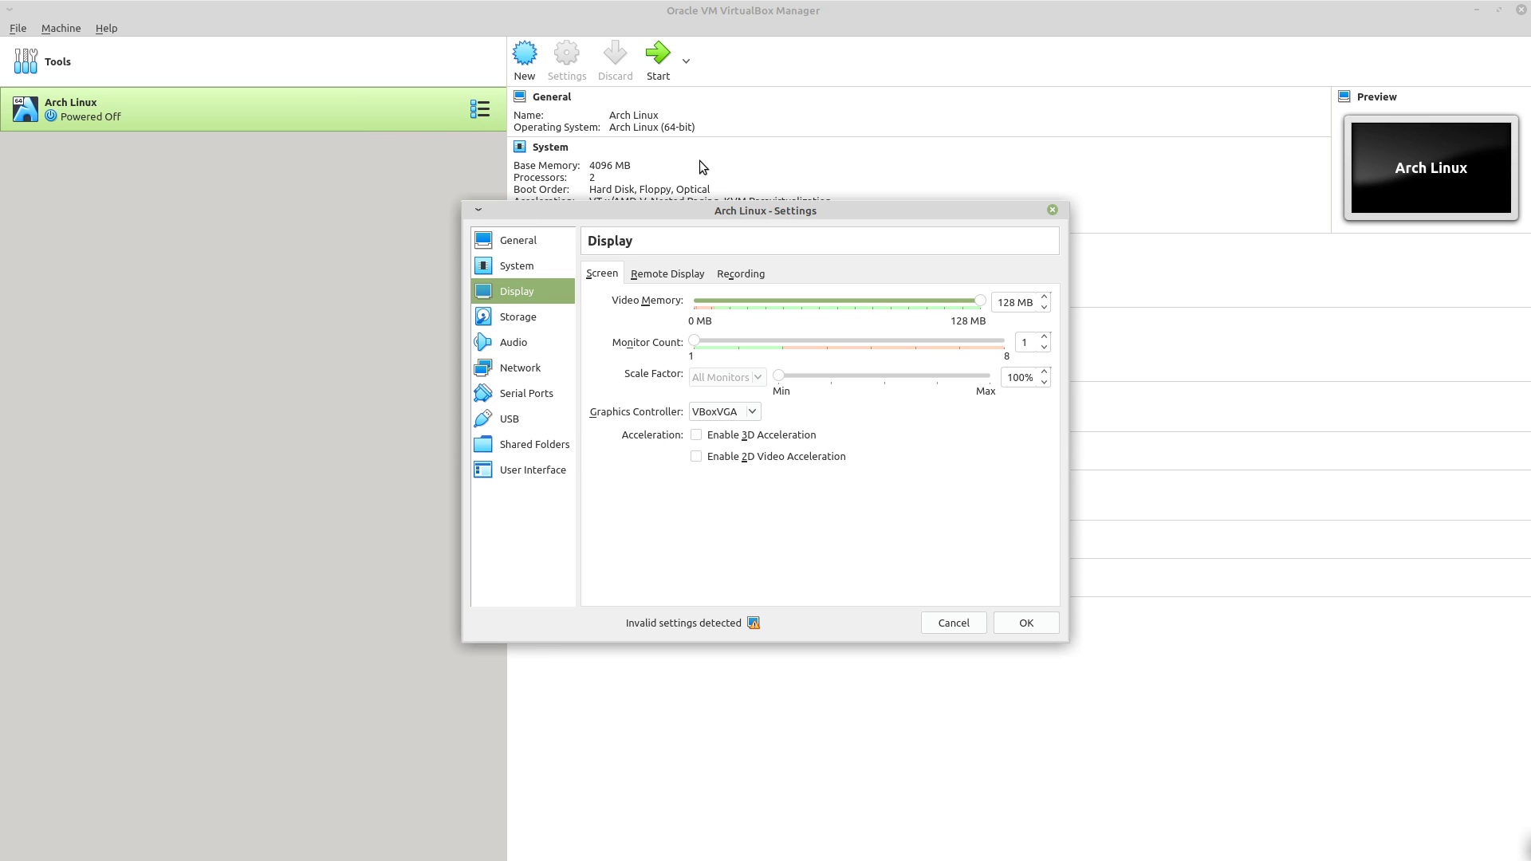
mouse_move(759, 201)
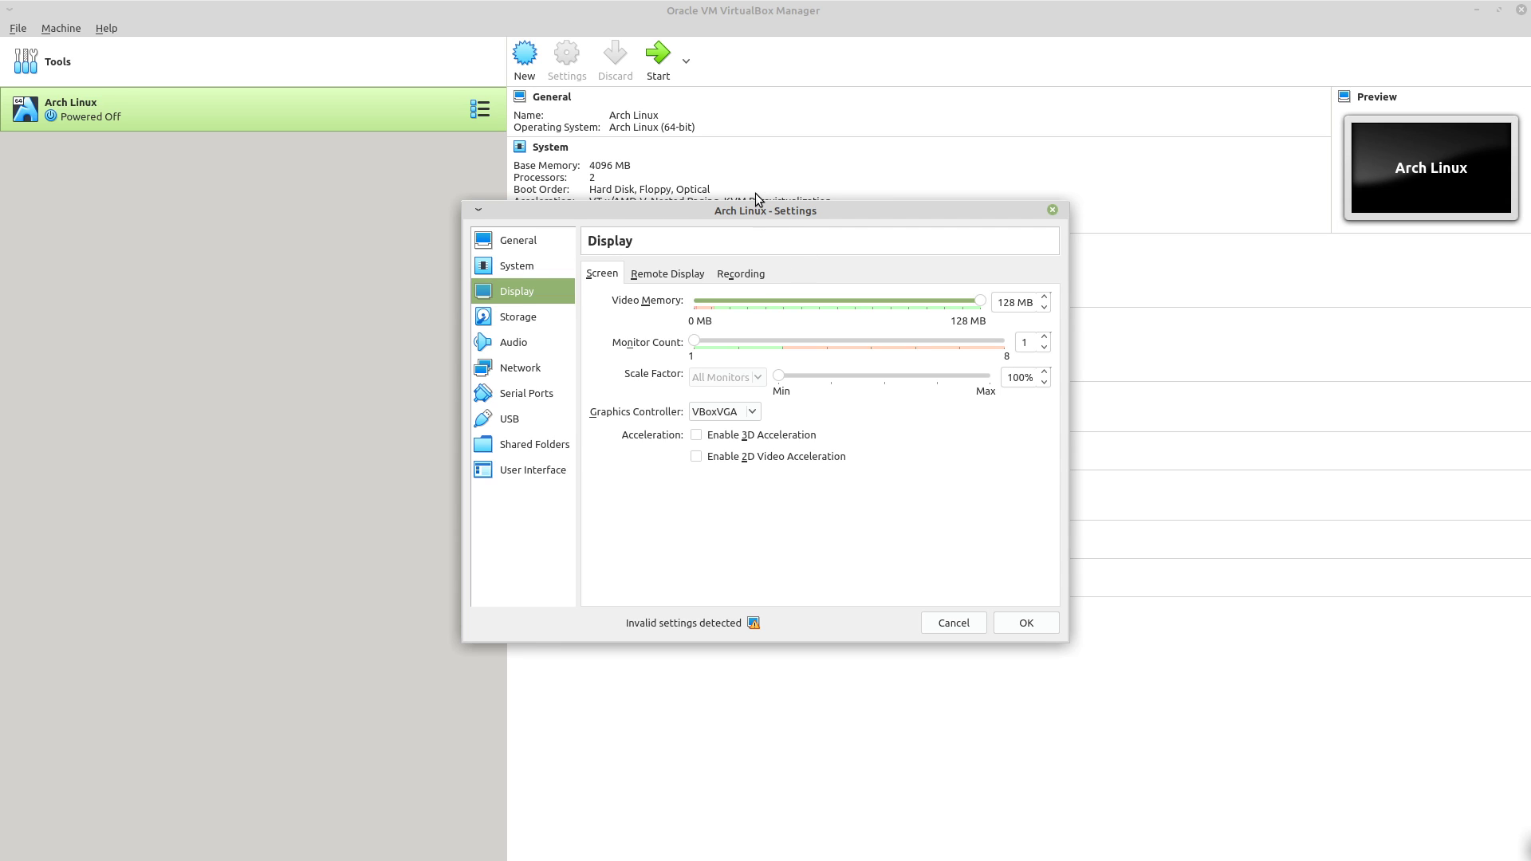
mouse_move(759, 391)
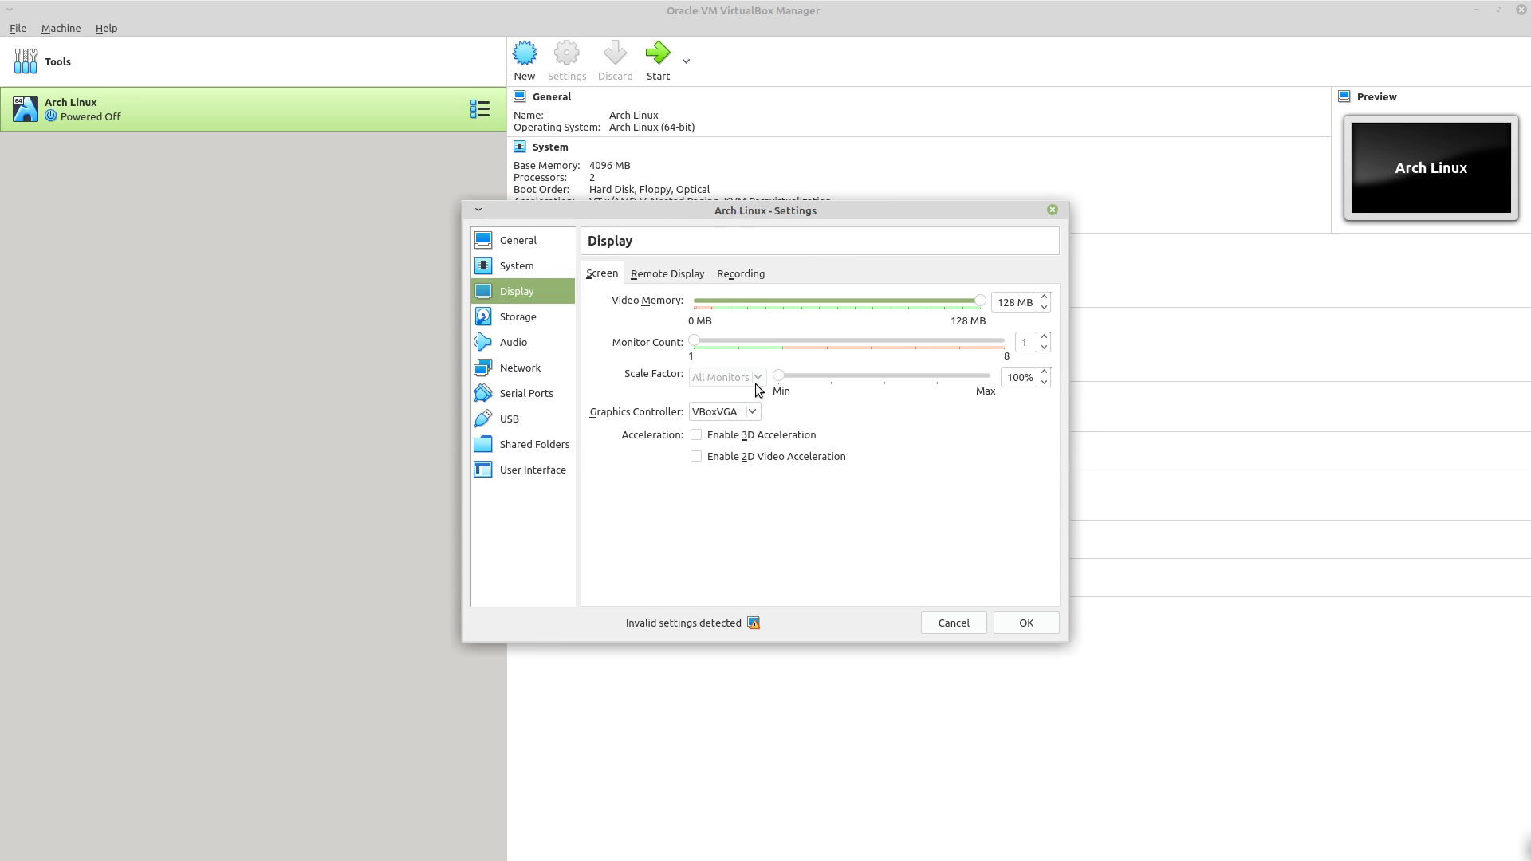
mouse_move(630, 632)
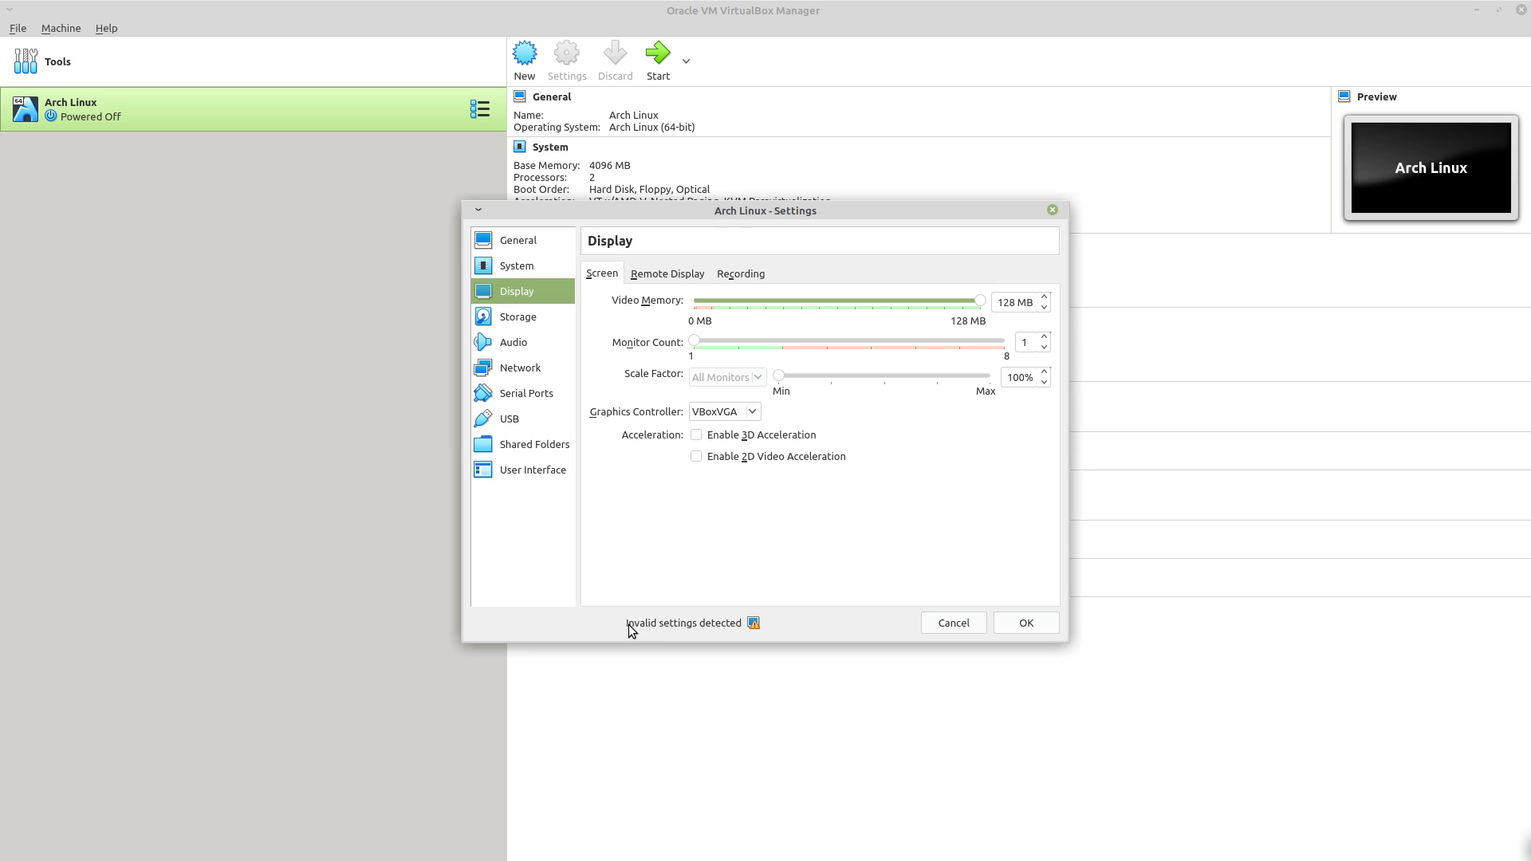
Step: Try VMSVGA and other graphics controllers, leave it on VBoxVGA and close the settings dialog
click(722, 411)
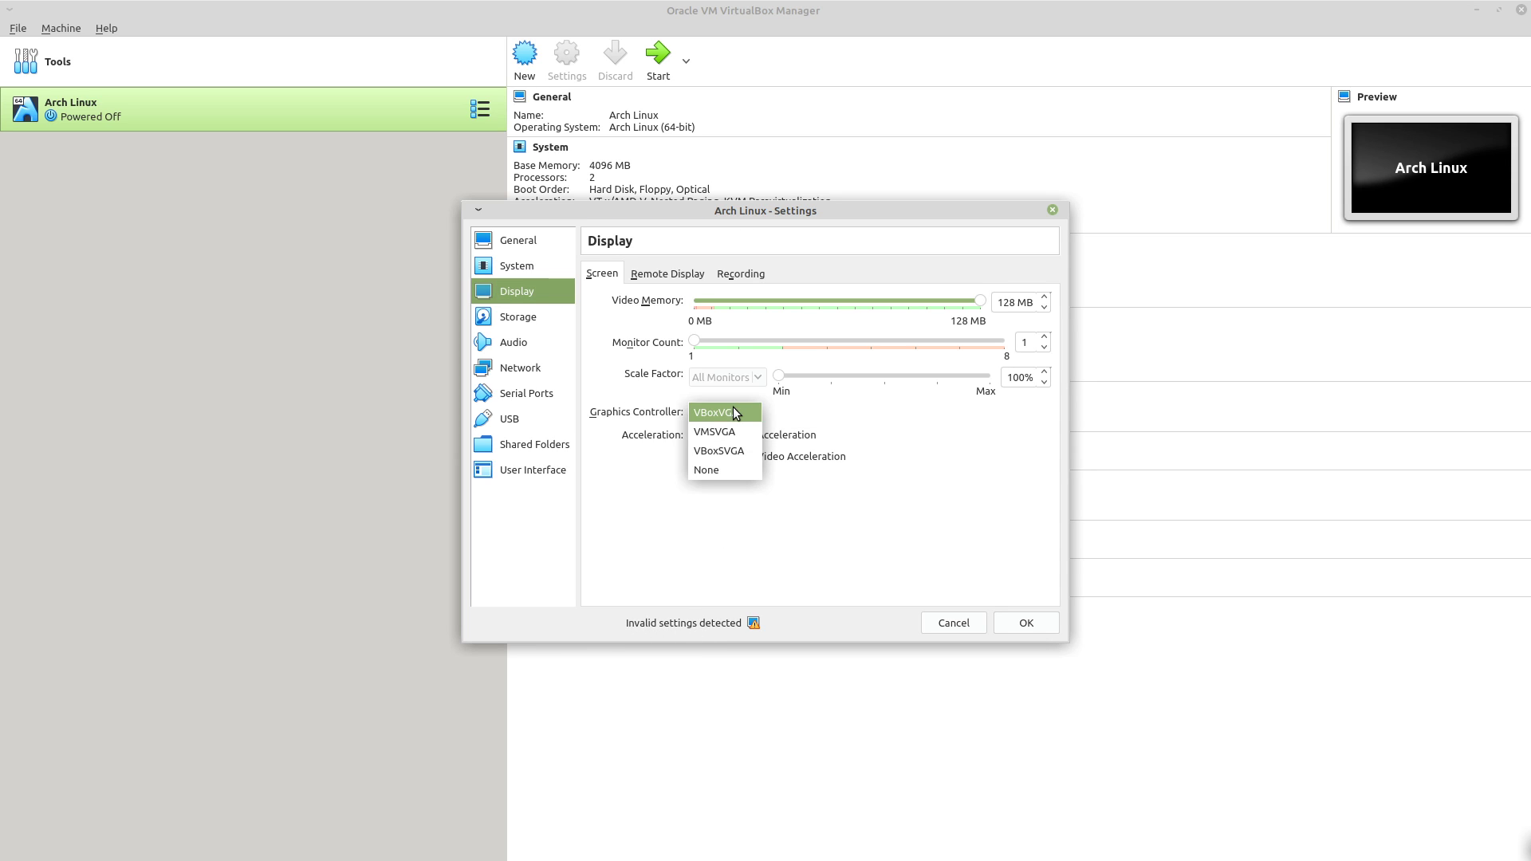
click(713, 432)
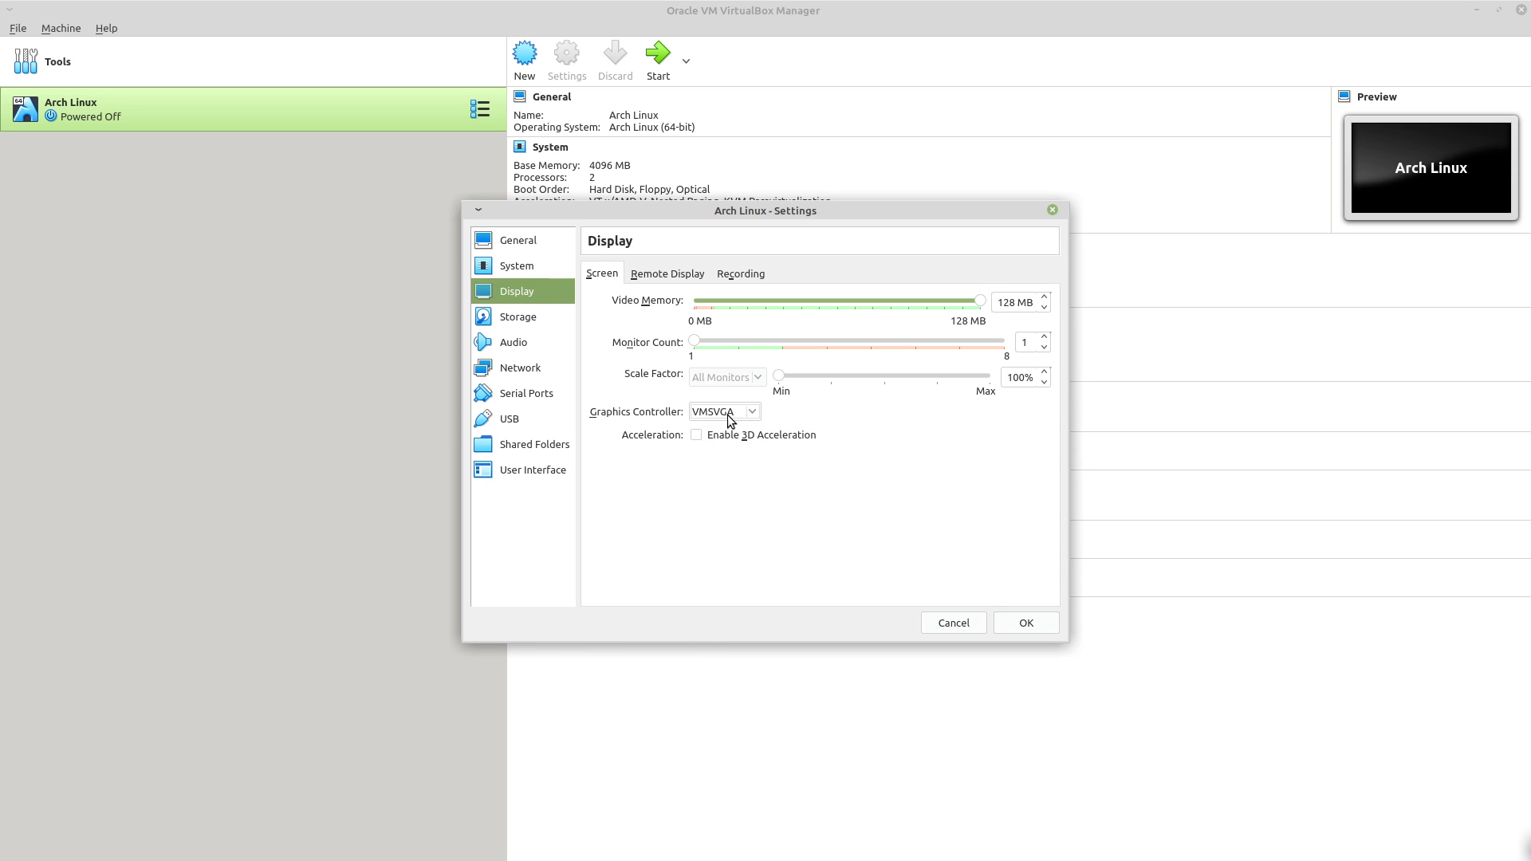
click(723, 412)
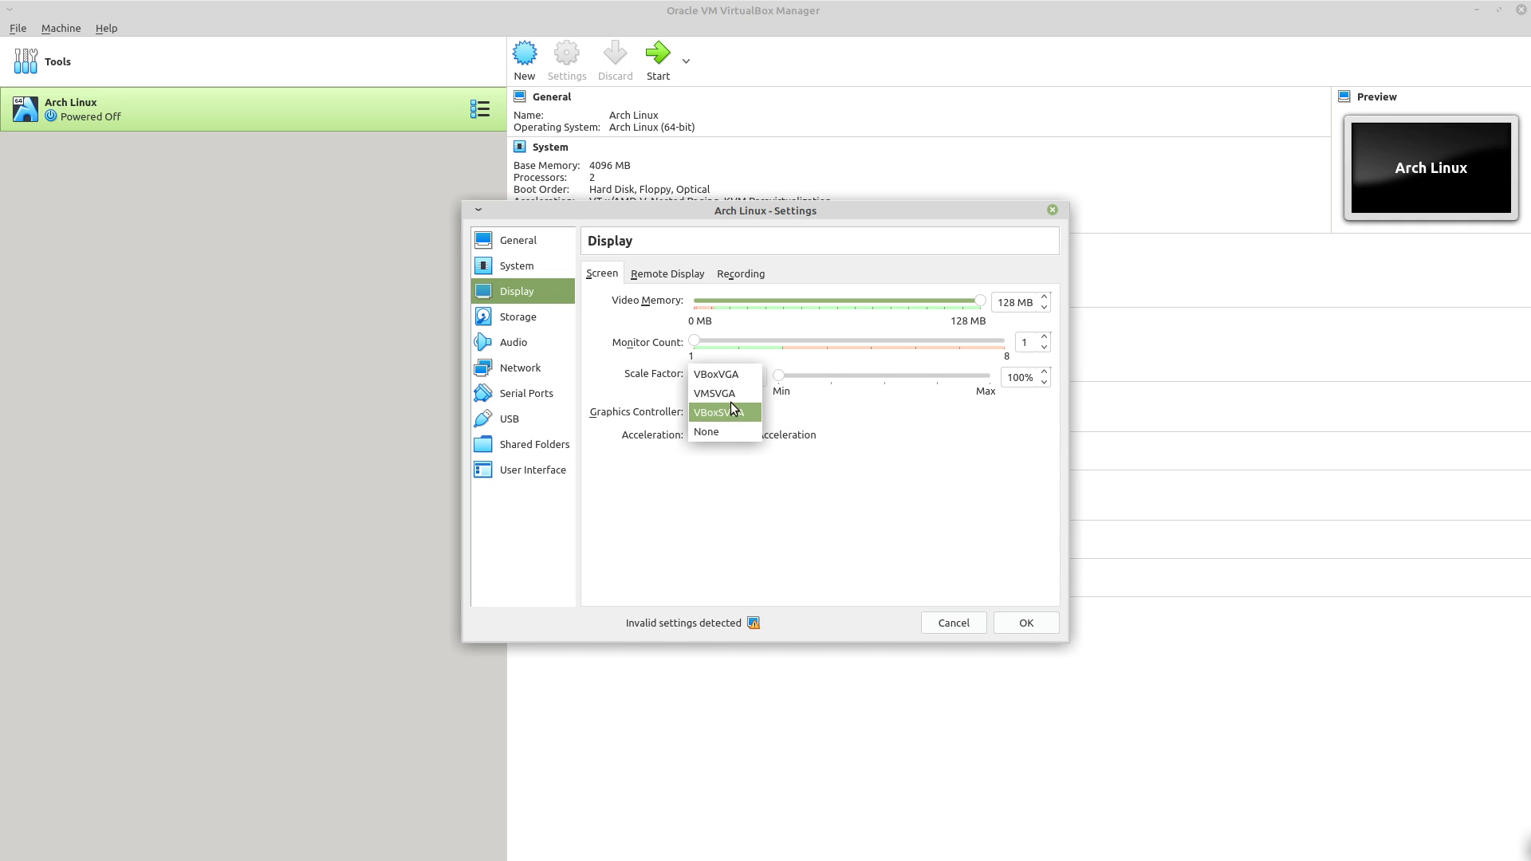
click(714, 394)
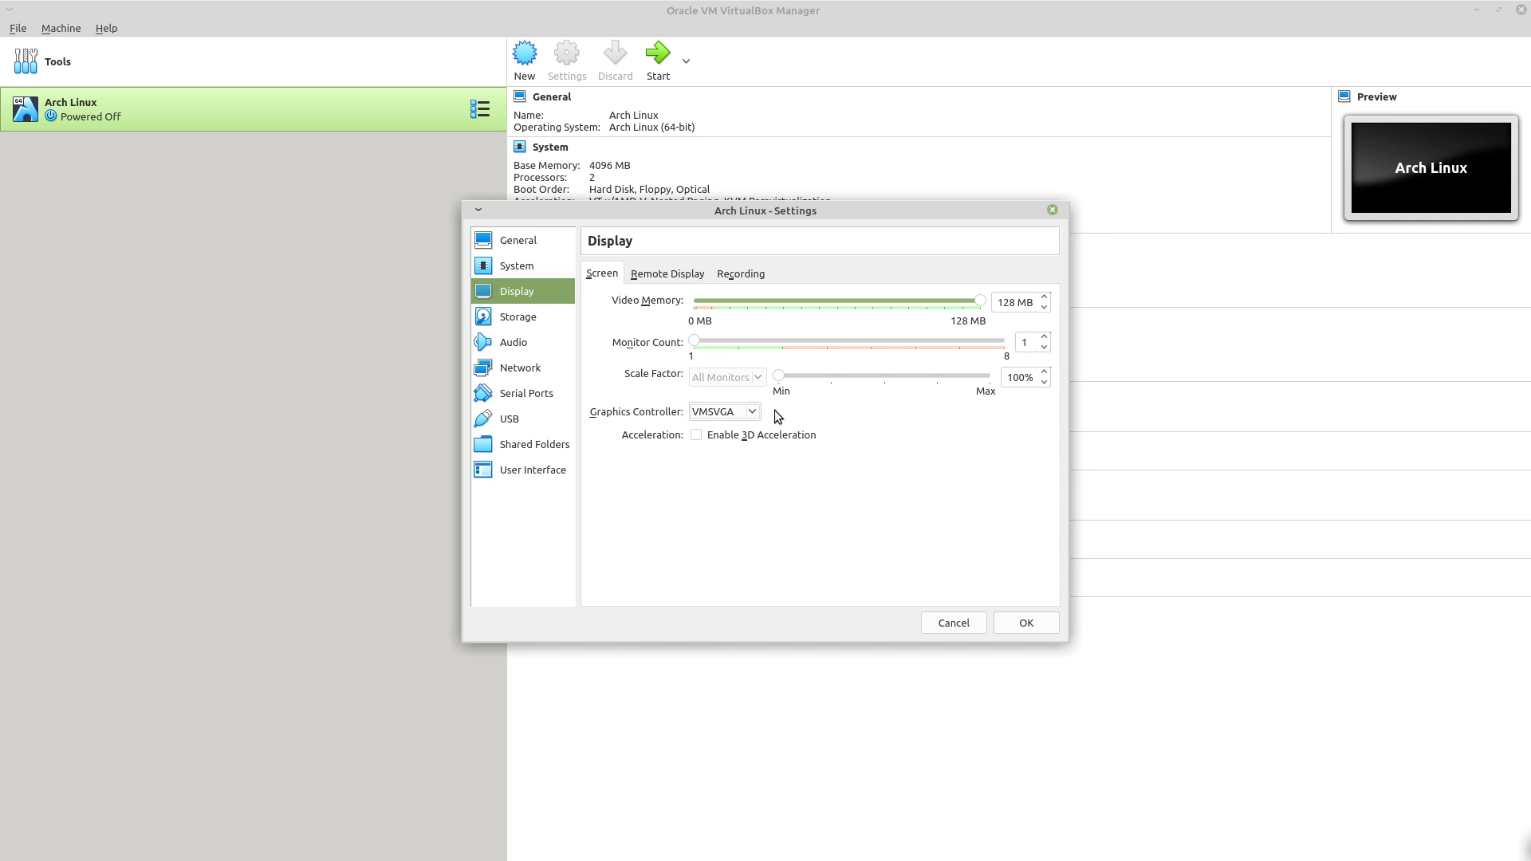
mouse_move(717, 415)
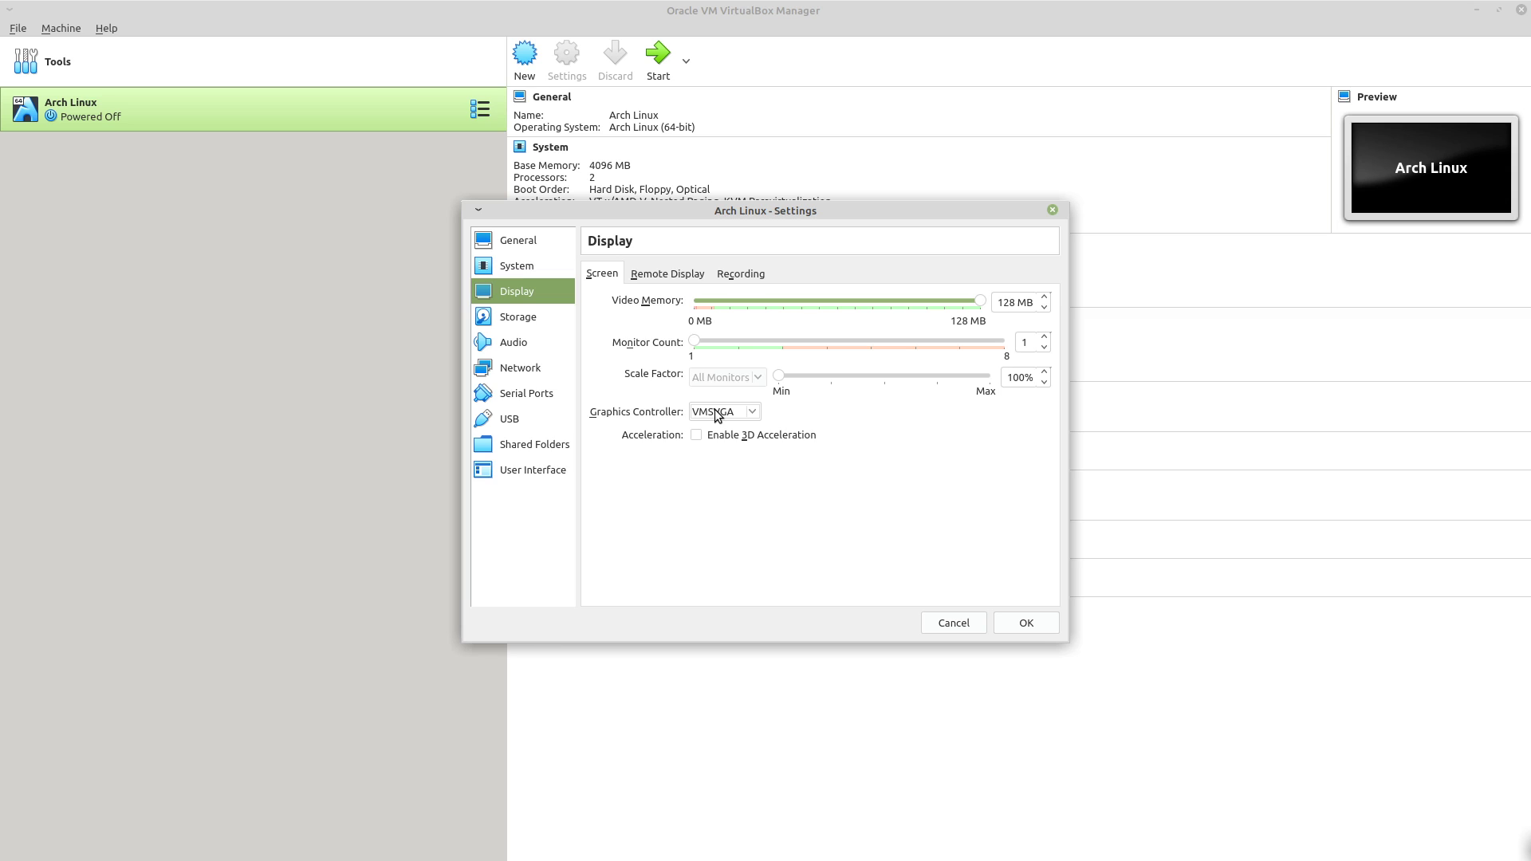
click(722, 412)
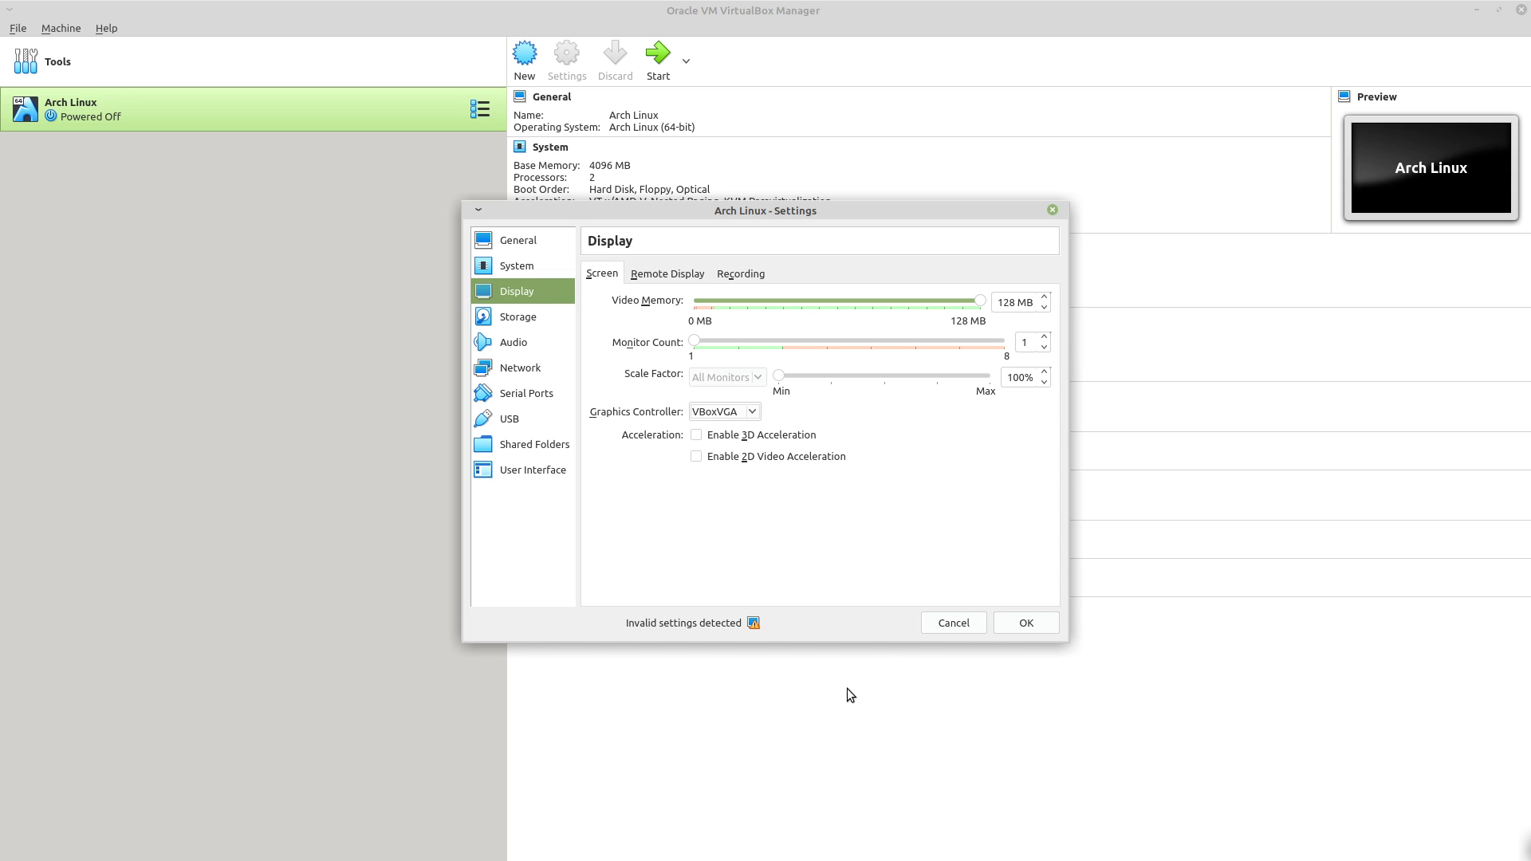
mouse_move(755, 217)
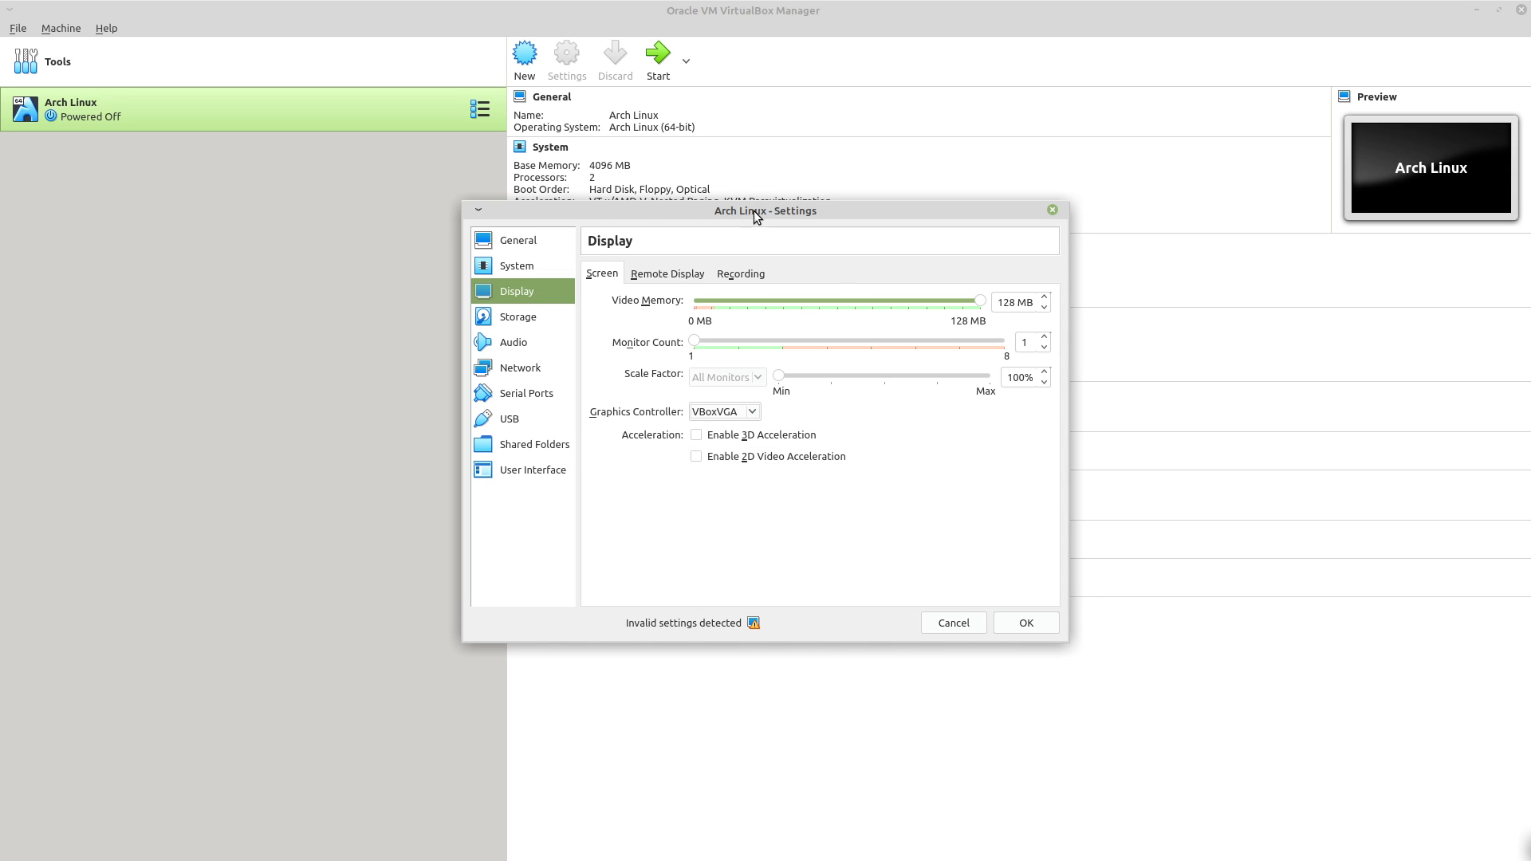
mouse_move(818, 275)
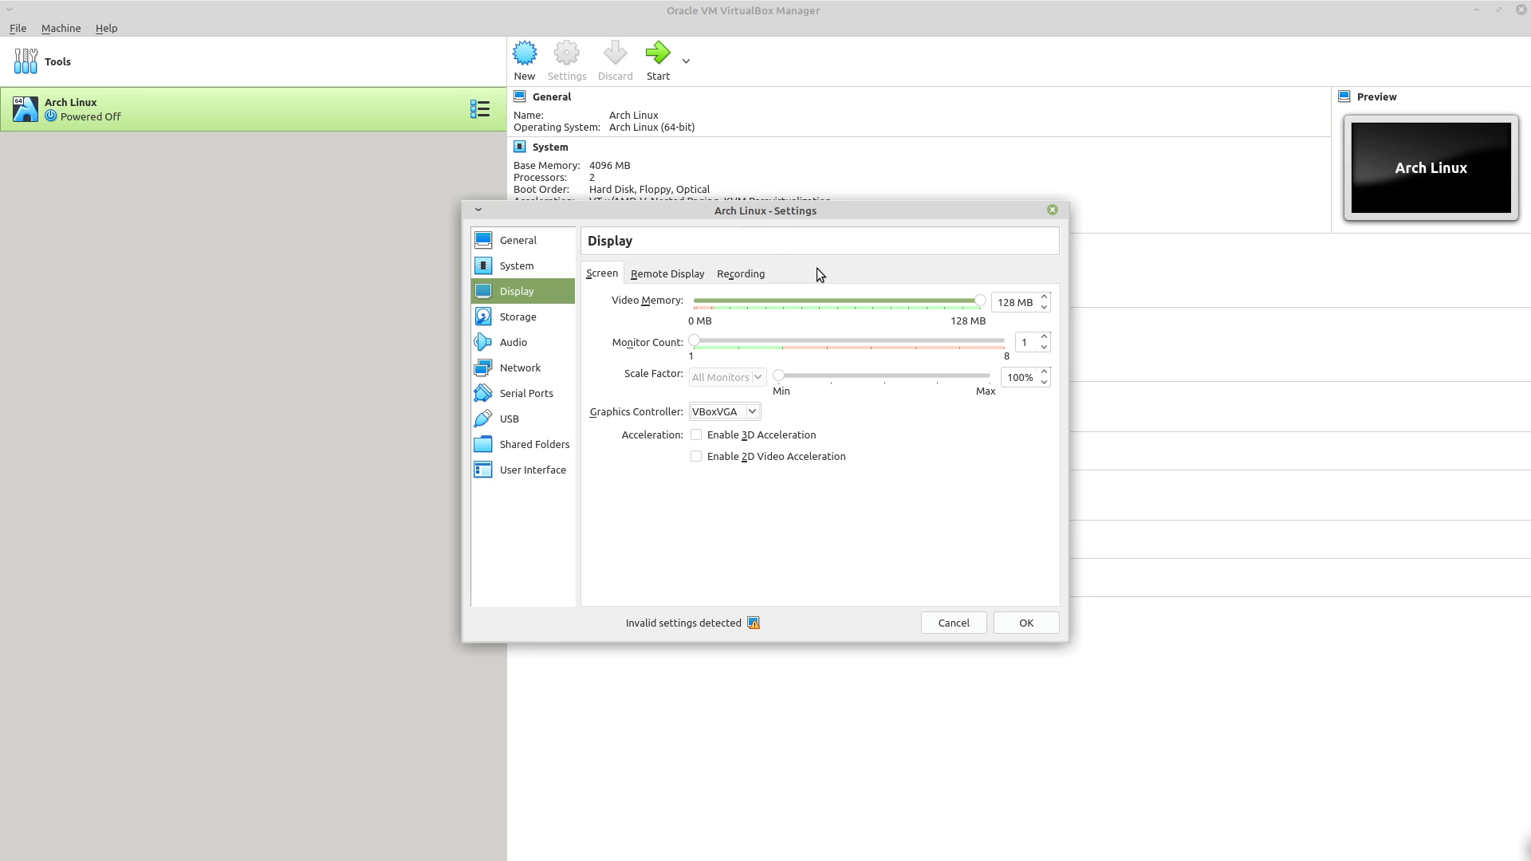
mouse_move(938, 453)
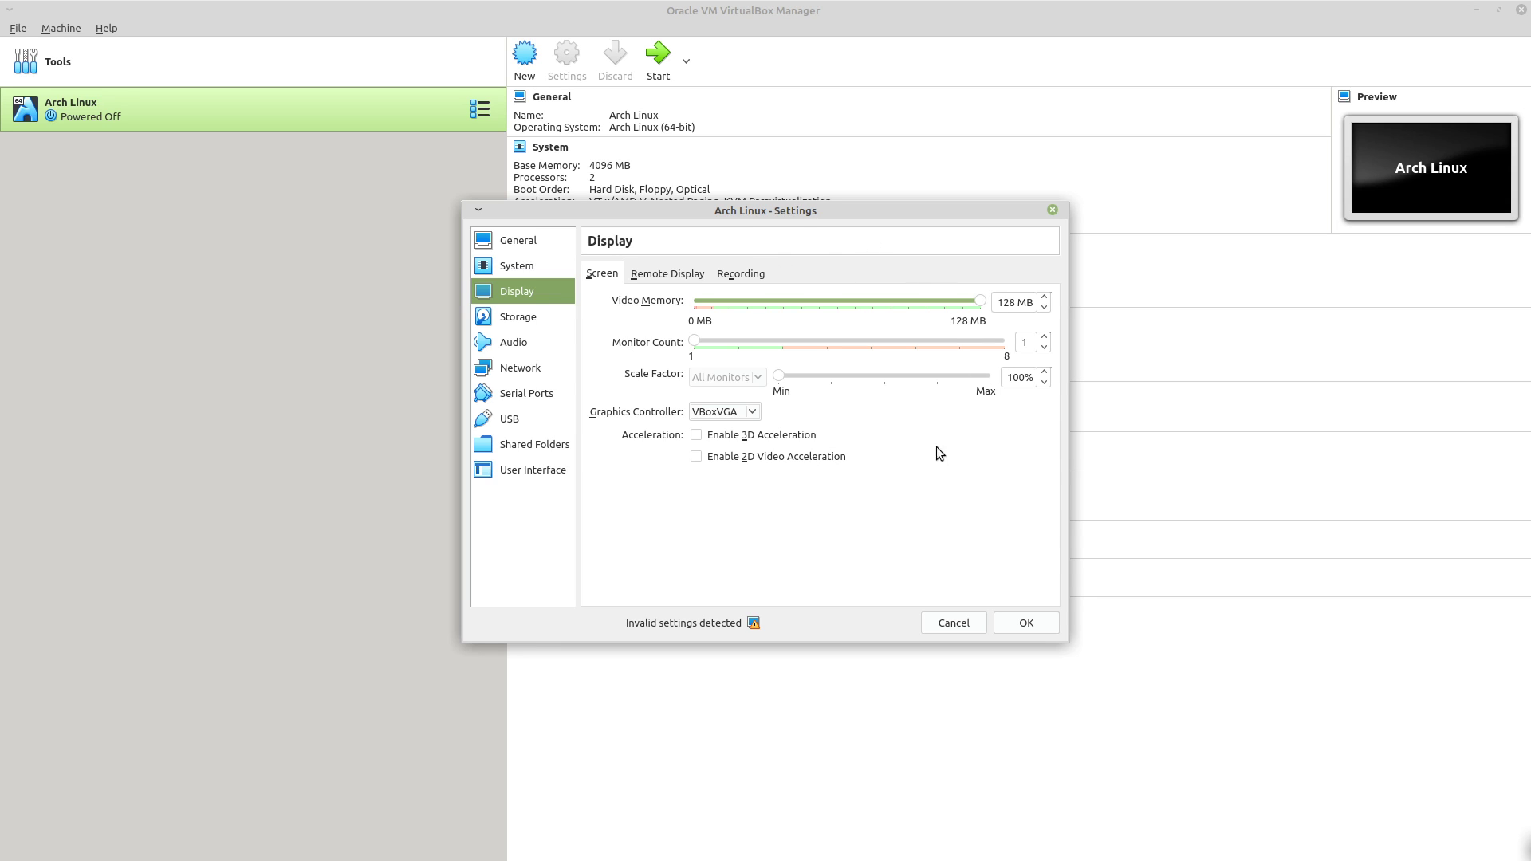
mouse_move(991, 602)
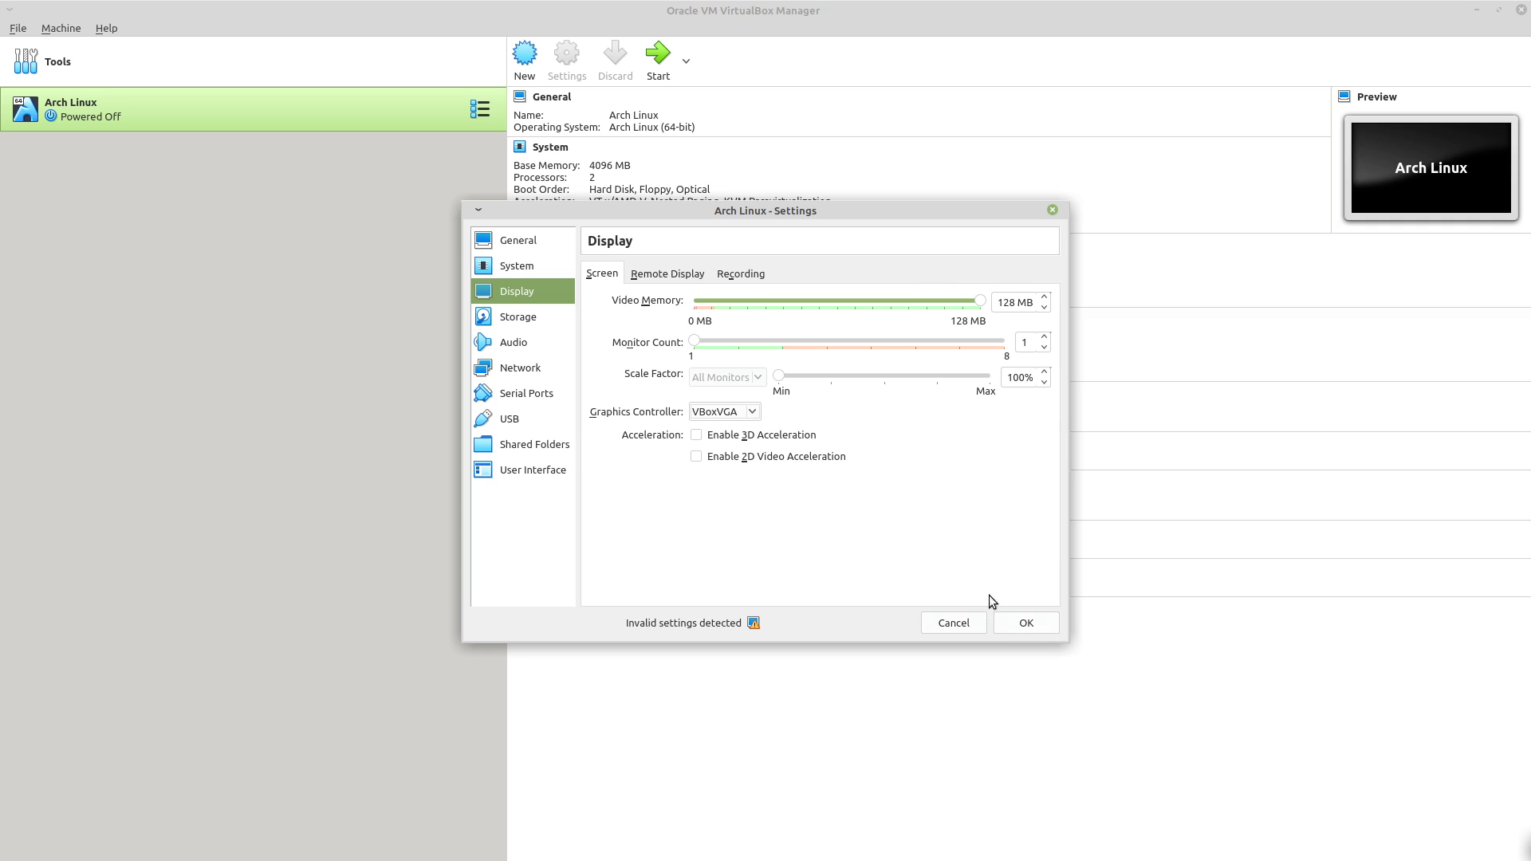
mouse_move(1003, 505)
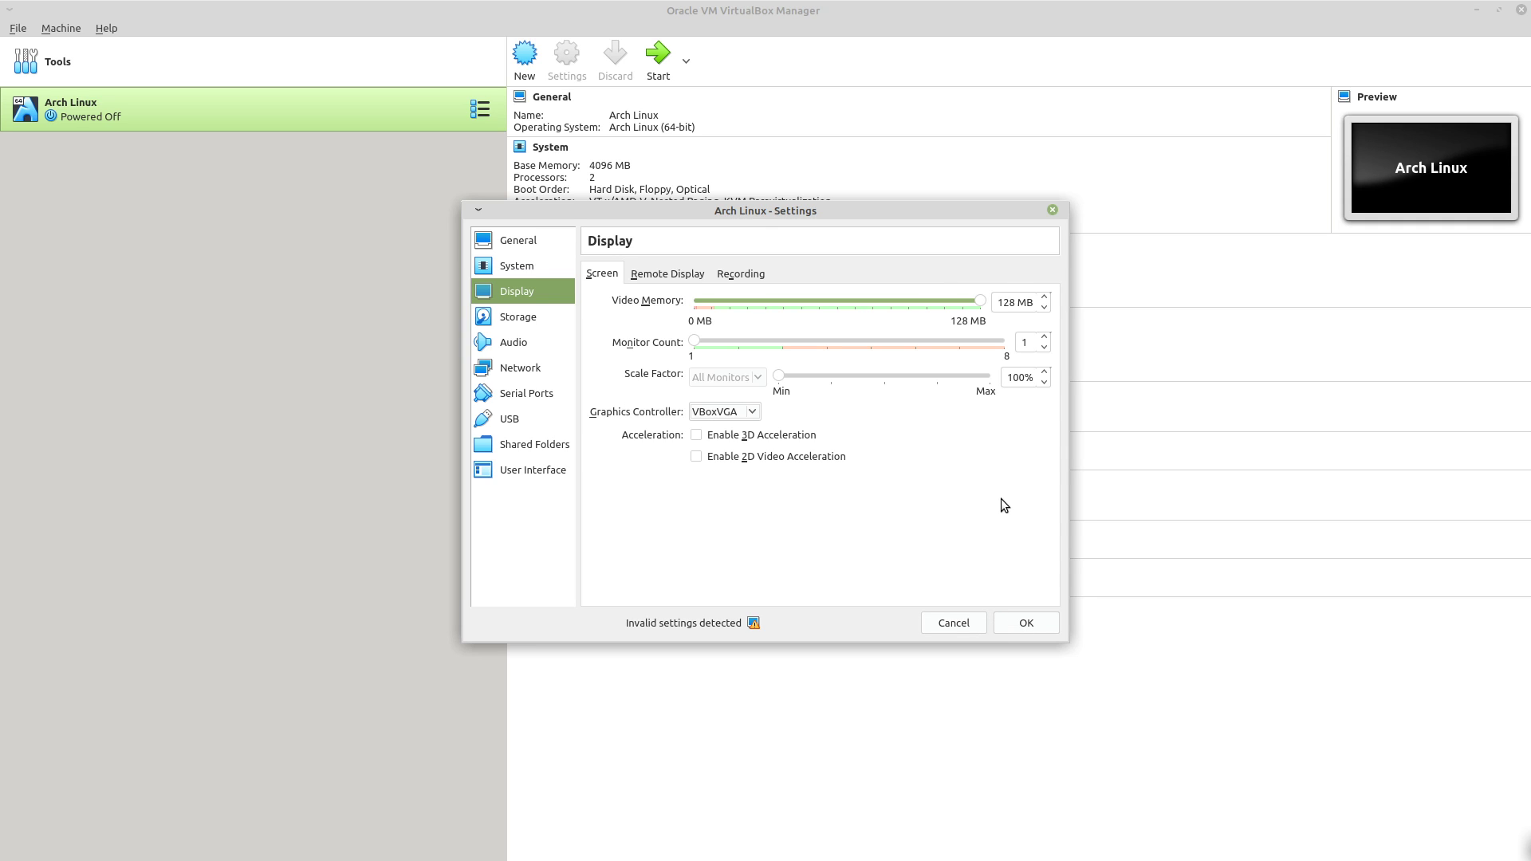
mouse_move(1111, 562)
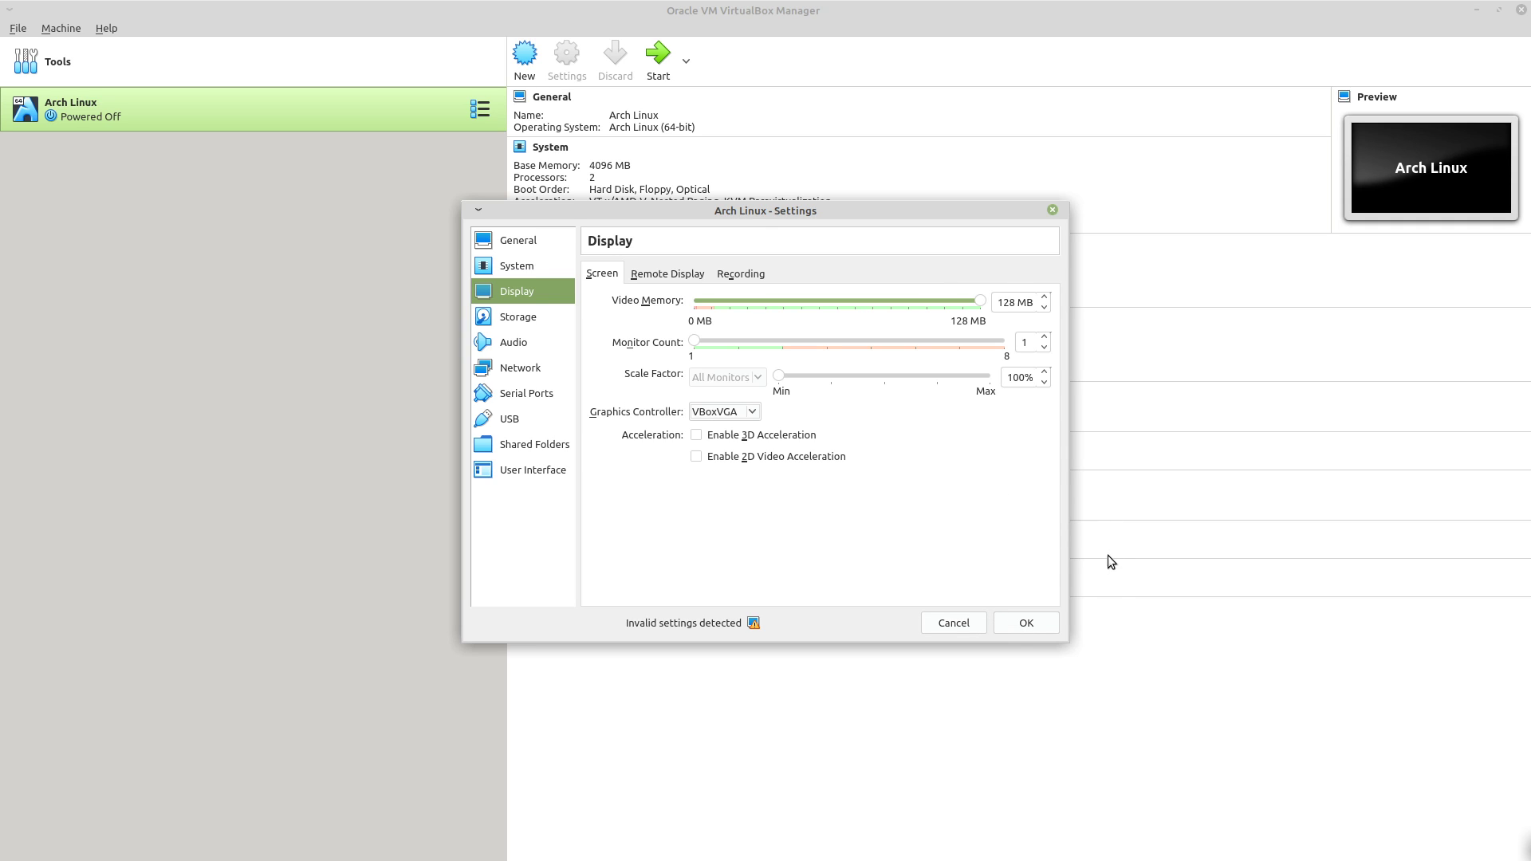
click(952, 622)
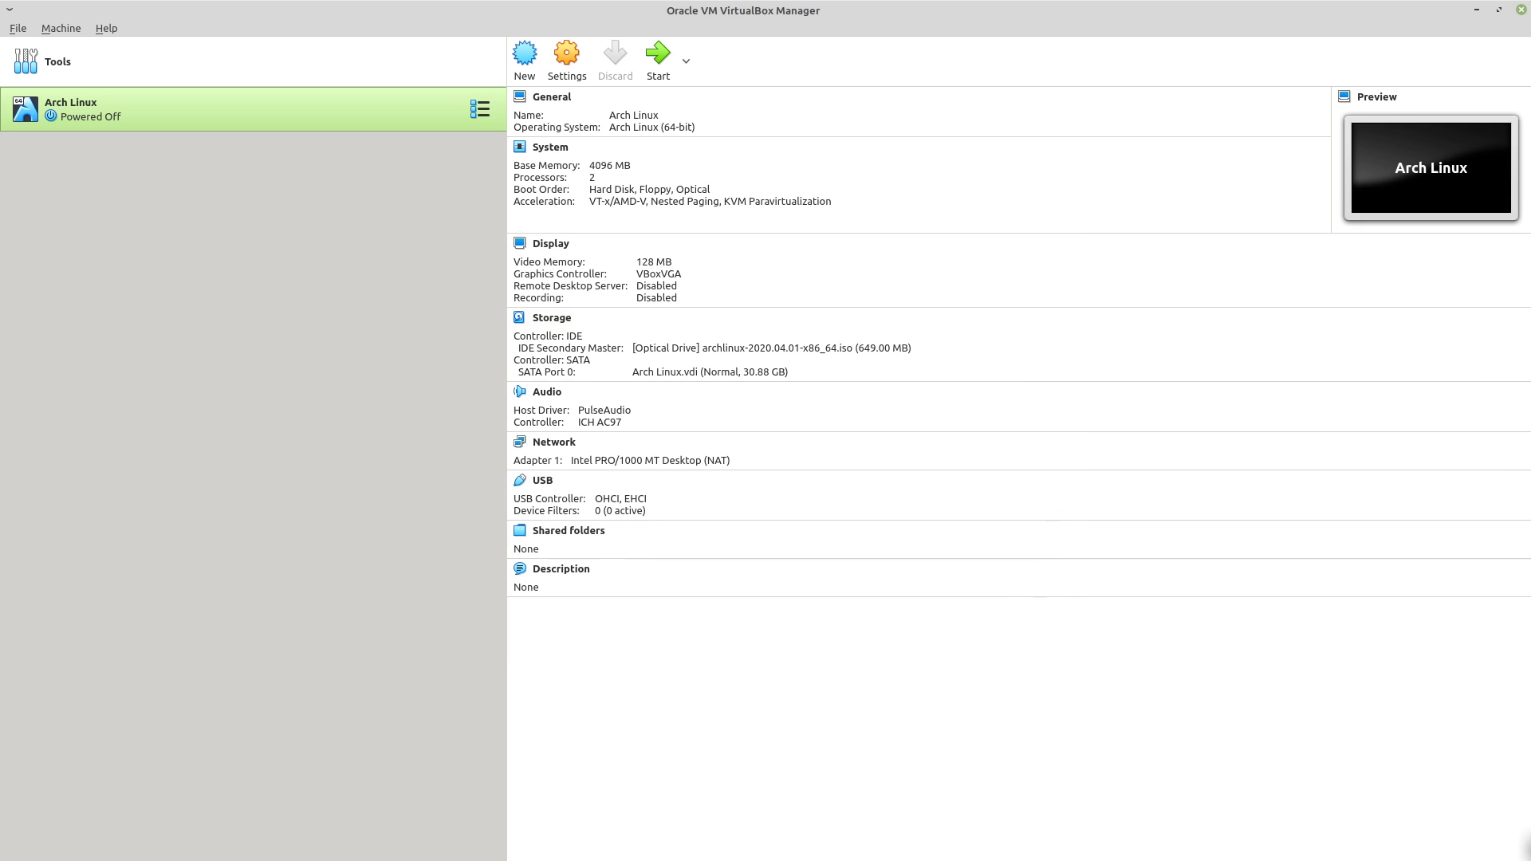